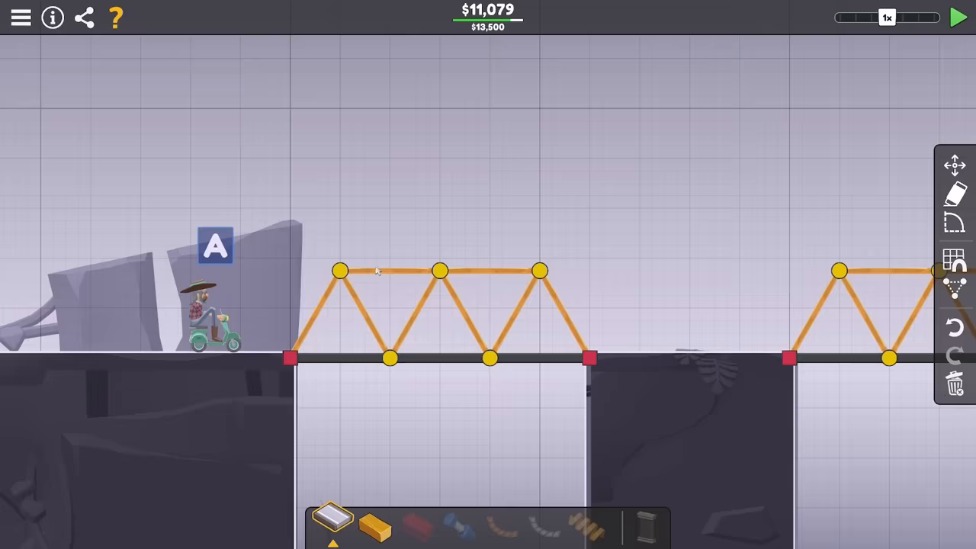
# Brace the road spans with wooden triangular trusses, test once, and rebuild one span with a taller truss.
pyautogui.click(959, 18)
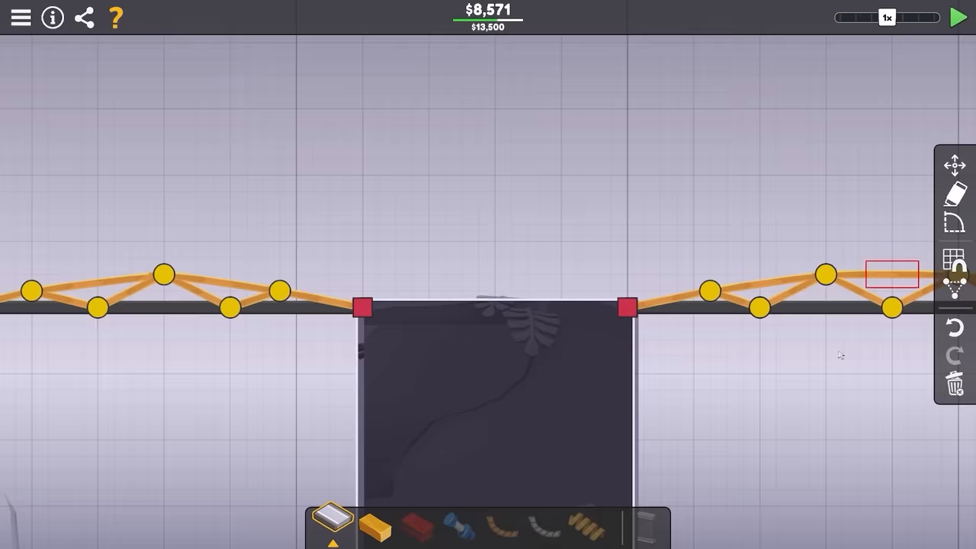
pyautogui.click(957, 18)
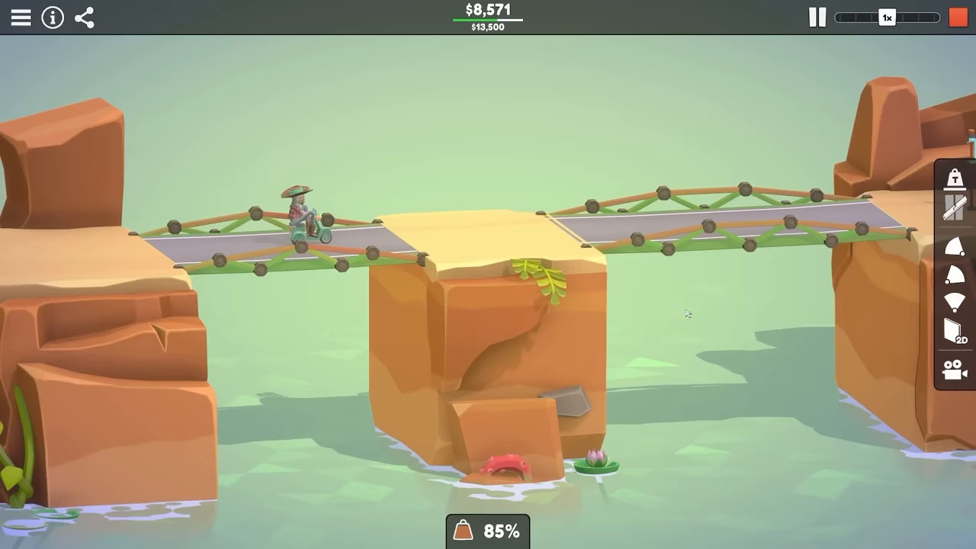
pyautogui.click(951, 335)
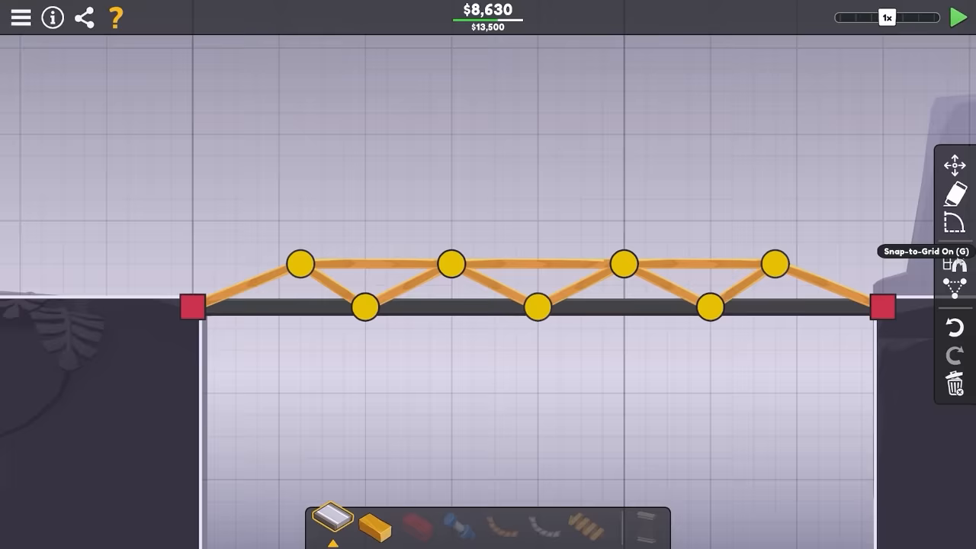
pyautogui.click(957, 18)
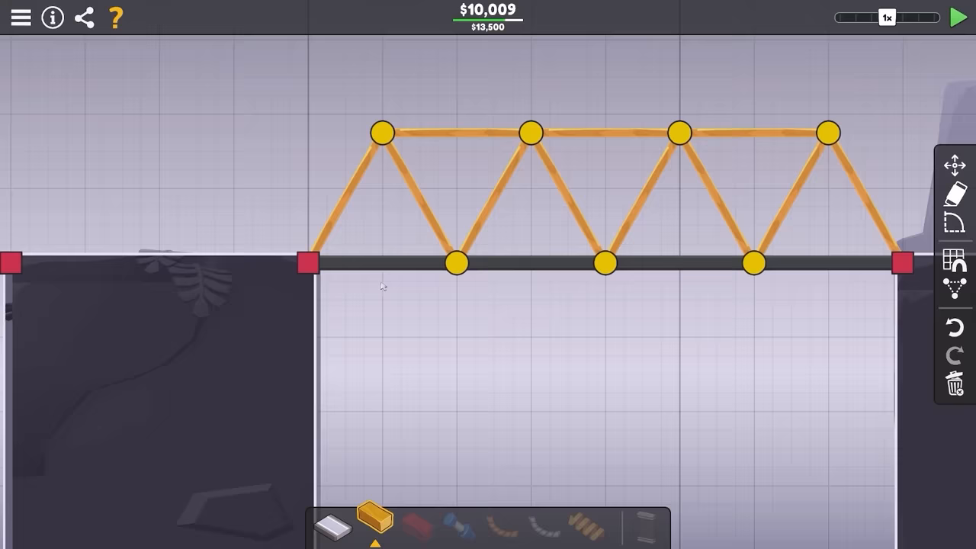
# Test the heavy truss, then rebuild it as a cheaper under-road wooden frame costing about $6,979.
pyautogui.click(957, 17)
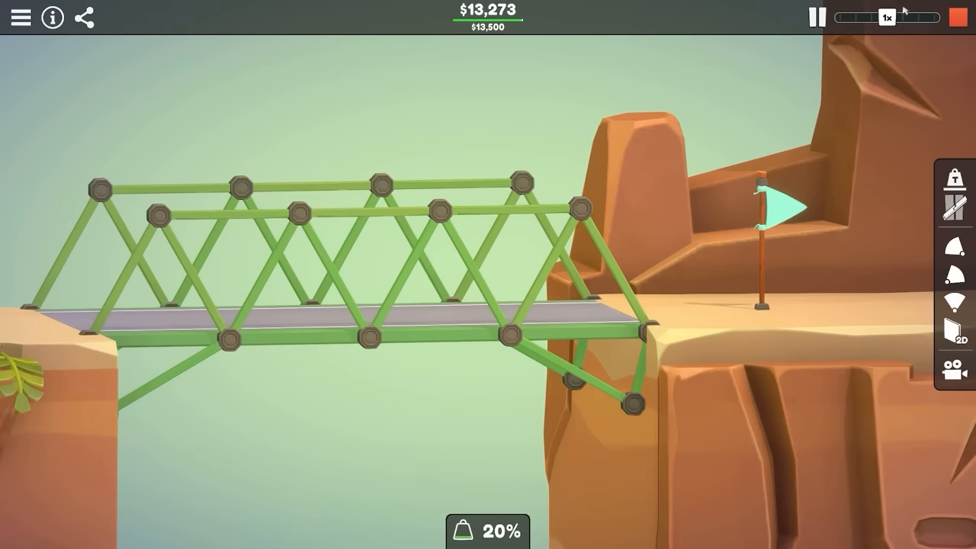
pyautogui.click(887, 18)
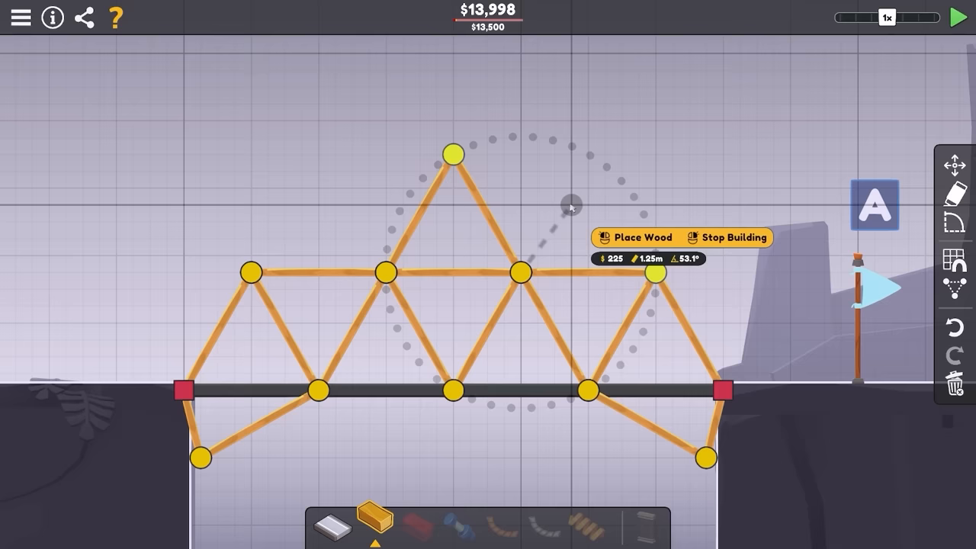
pyautogui.click(957, 19)
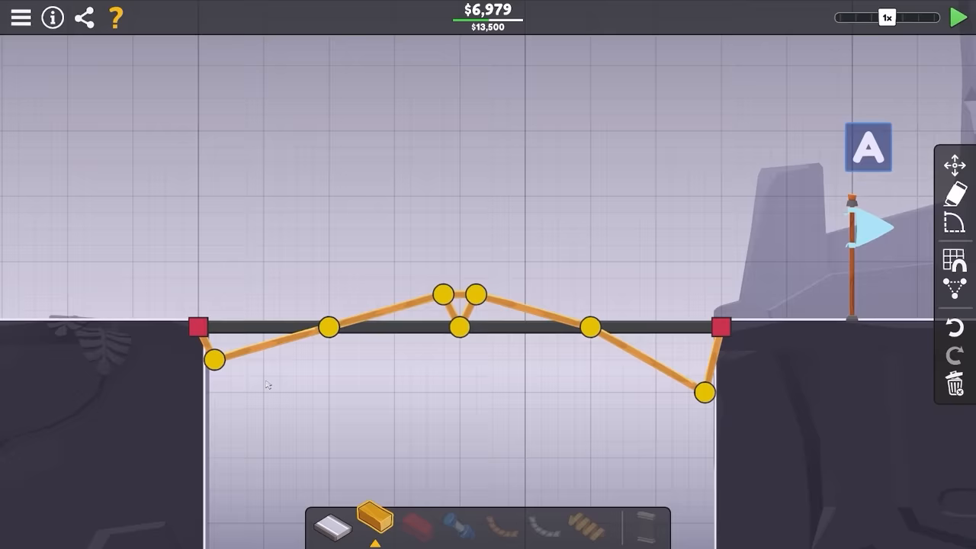
# Pass the test with the lean bridge and advance to CR-02 Unabridged with its $13,000 budget.
pyautogui.click(957, 19)
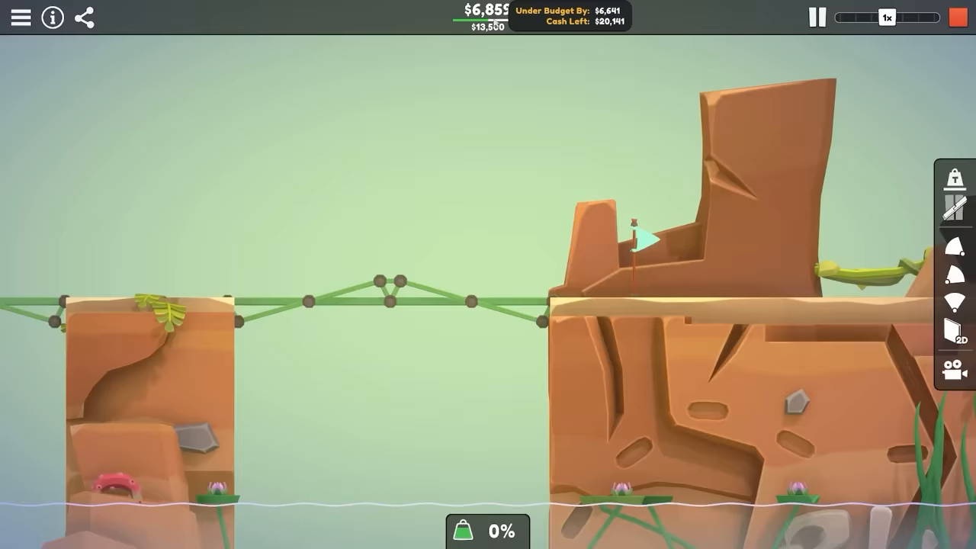
pyautogui.click(817, 16)
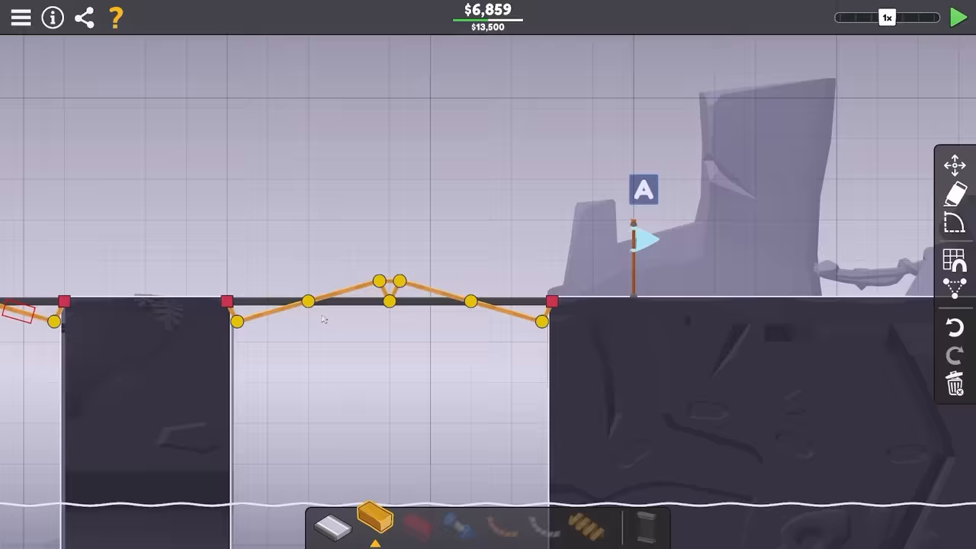
pyautogui.click(957, 19)
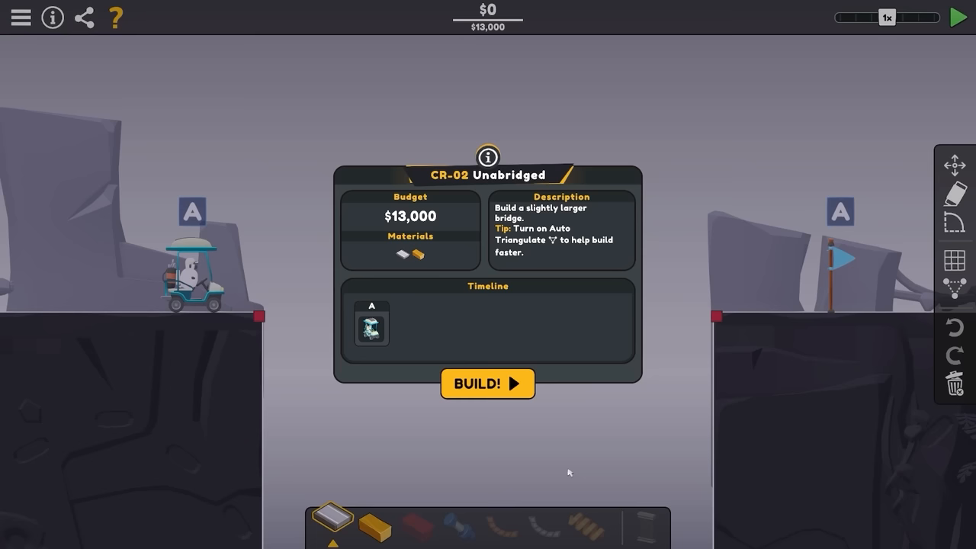
# Build a $7,467 wooden truss across the CR-02 gap and pass the level at 98.84% peak stress.
pyautogui.click(486, 384)
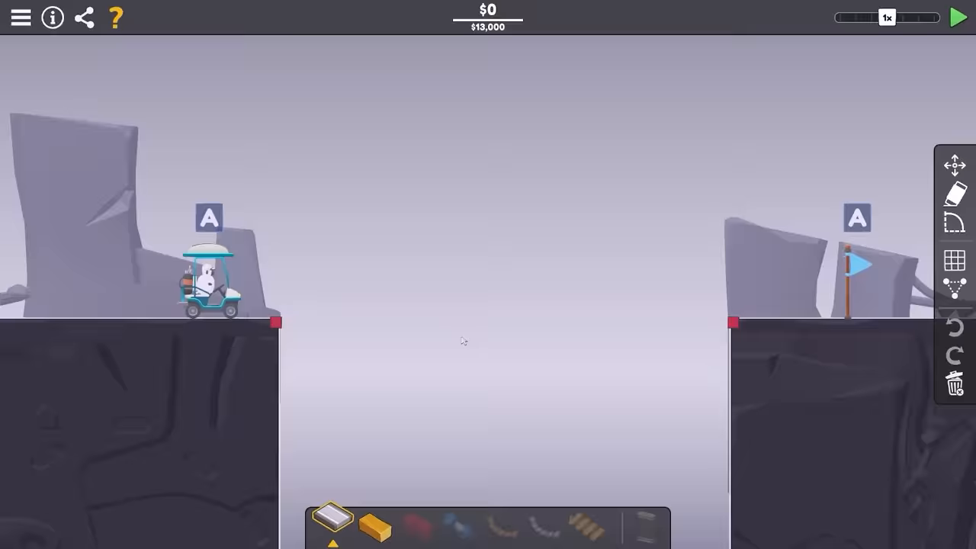
pyautogui.click(958, 19)
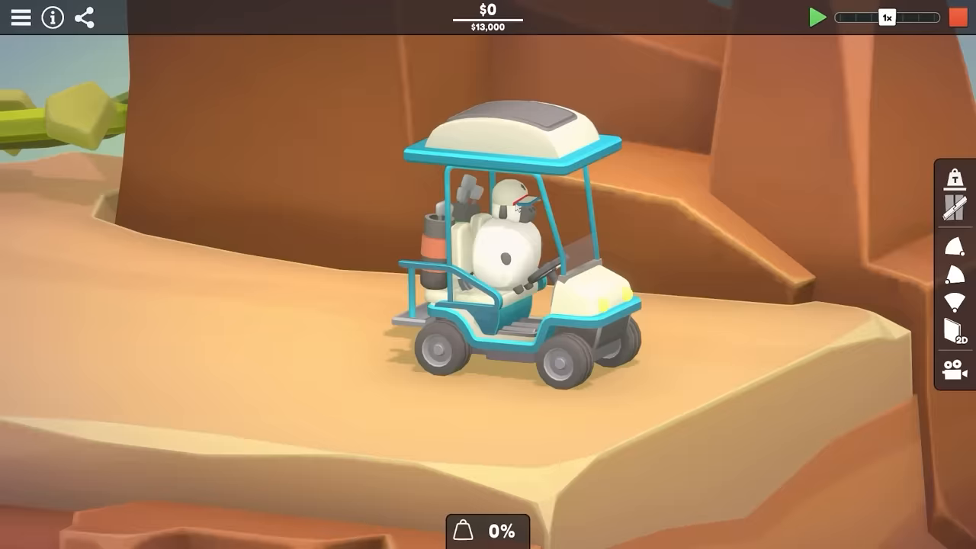
pyautogui.click(954, 332)
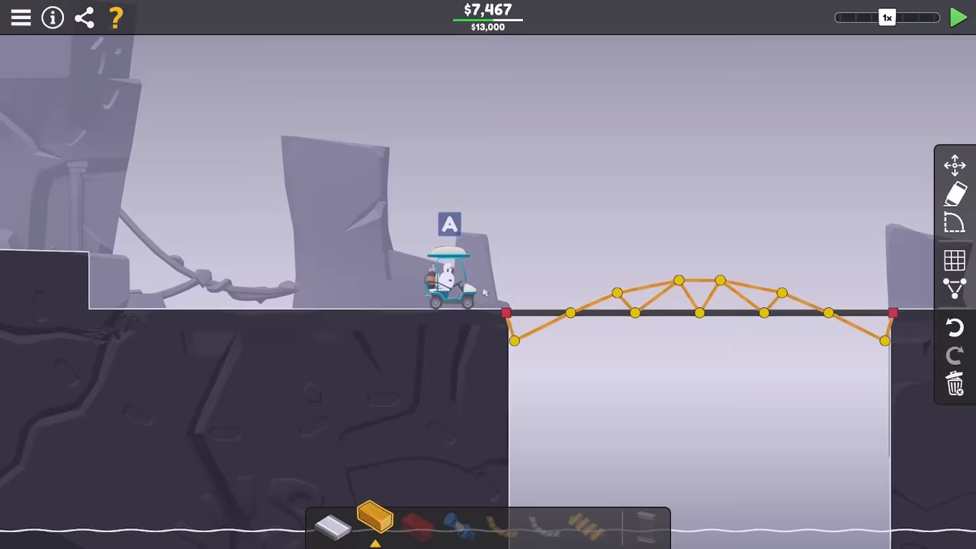
pyautogui.click(448, 222)
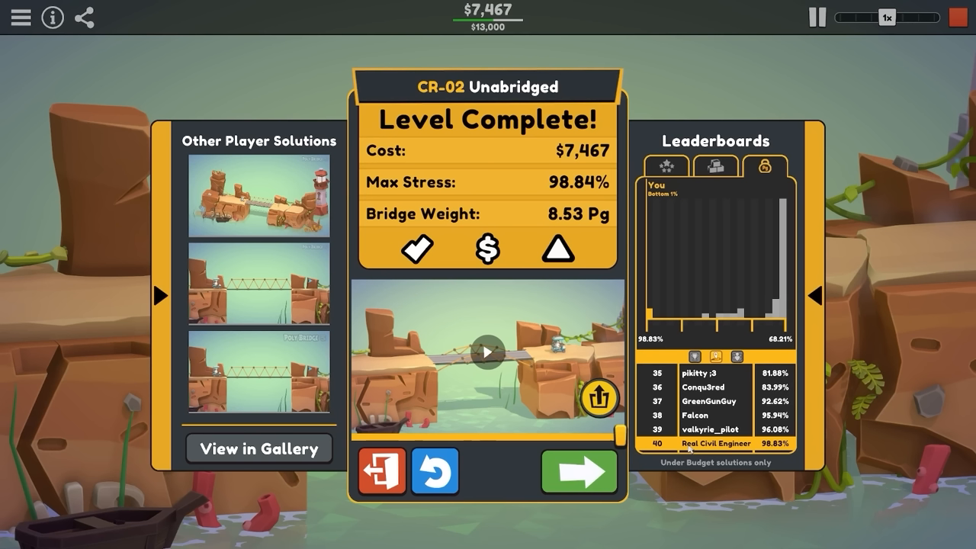
# Use the gallery's Level list to reach CR-03 On the Rocks and its $17,000 brief.
pyautogui.click(259, 448)
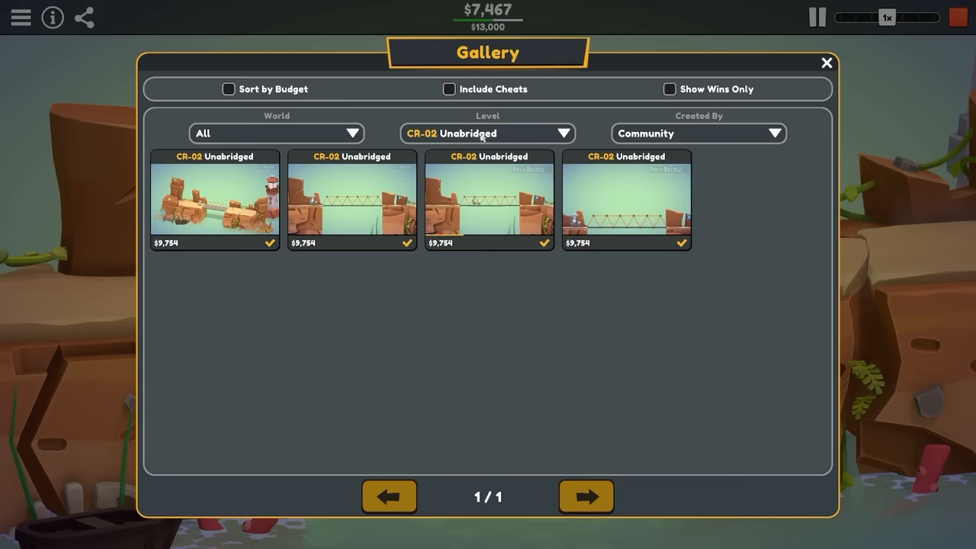
pyautogui.click(486, 133)
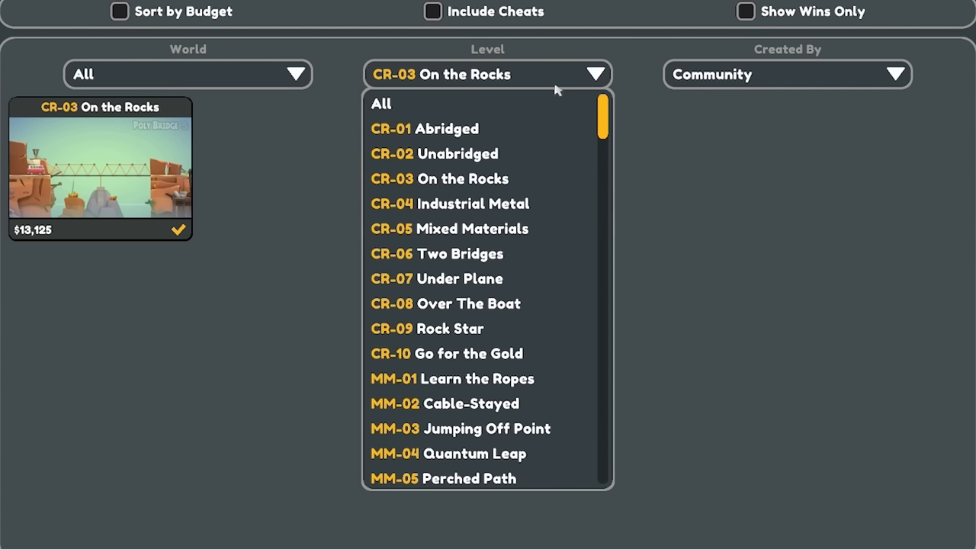
pyautogui.click(440, 178)
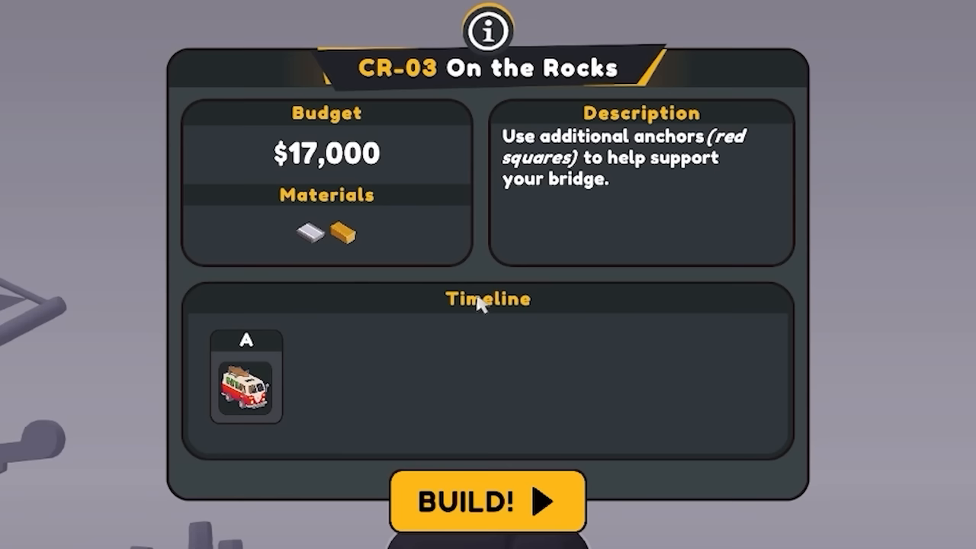
# Build a wooden truss on CR-03 supported on the rock anchor, then advance to CR-04 Industrial Metal.
pyautogui.click(488, 502)
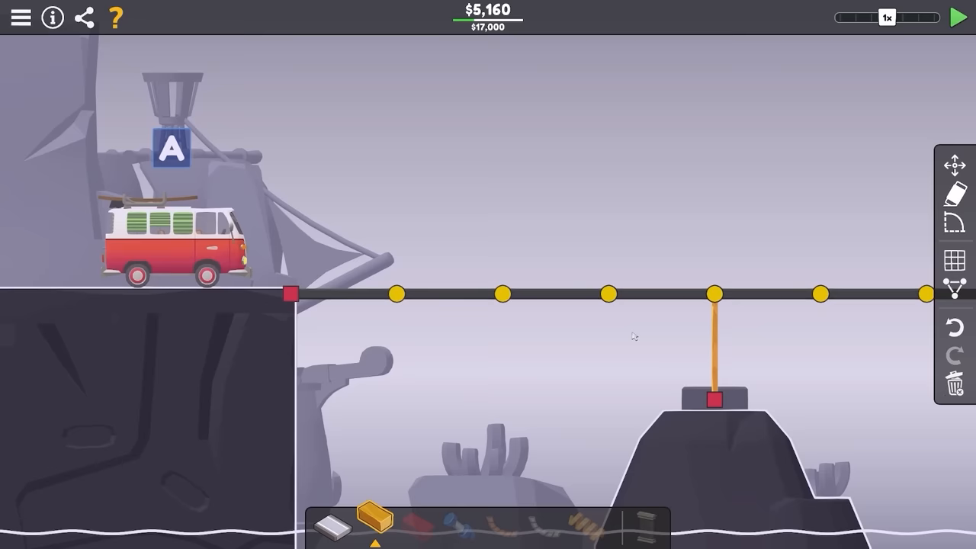
pyautogui.click(713, 293)
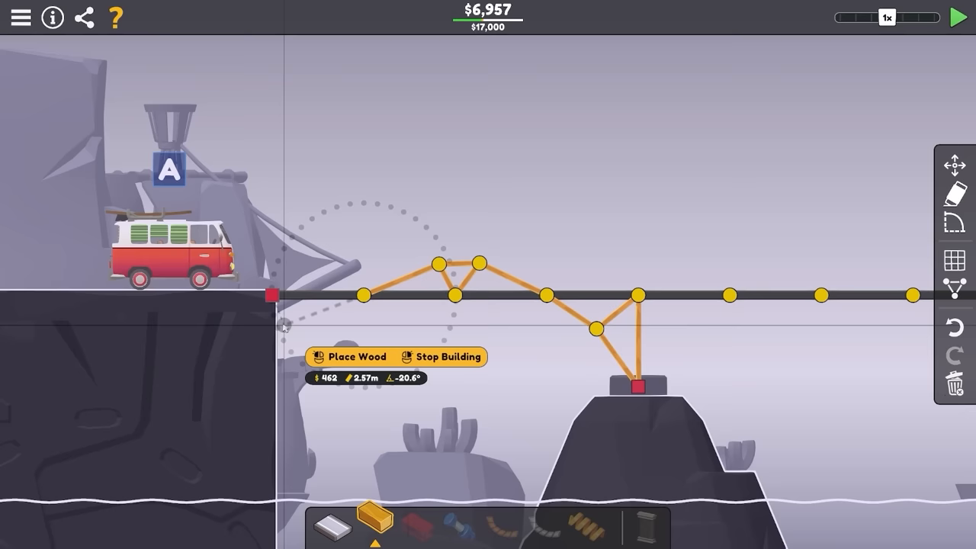
pyautogui.click(957, 17)
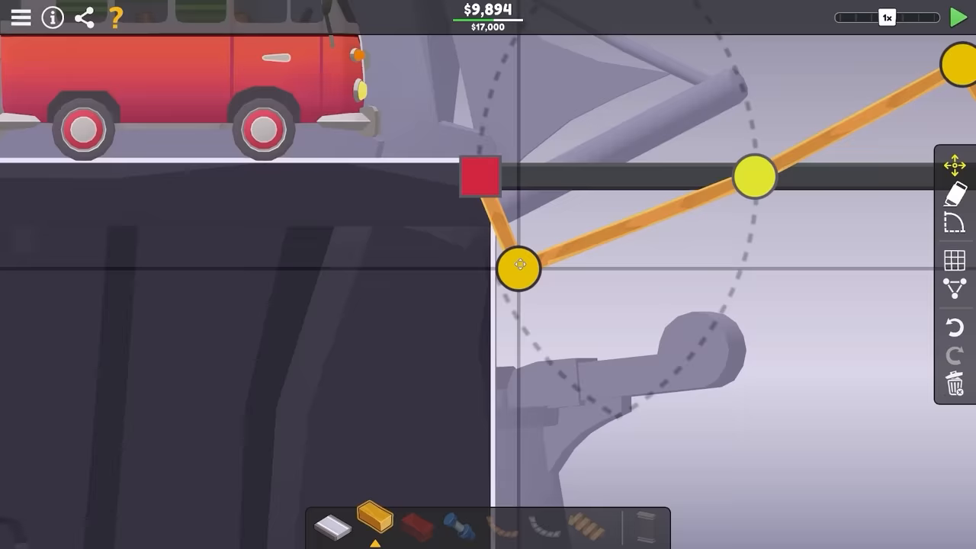
pyautogui.click(957, 18)
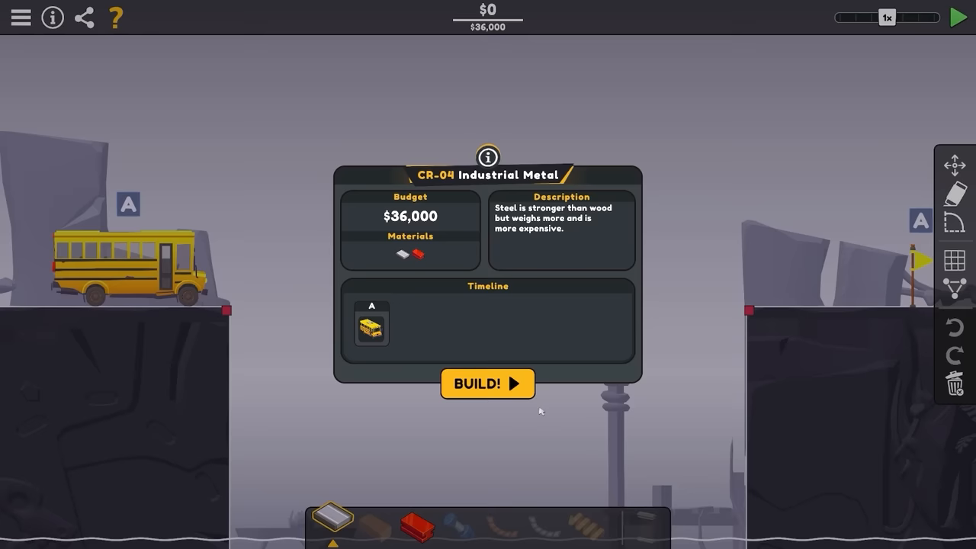
# Test the empty CR-04 gap, watch the bus sink, and lay a $4,800 road deck across it.
pyautogui.click(488, 384)
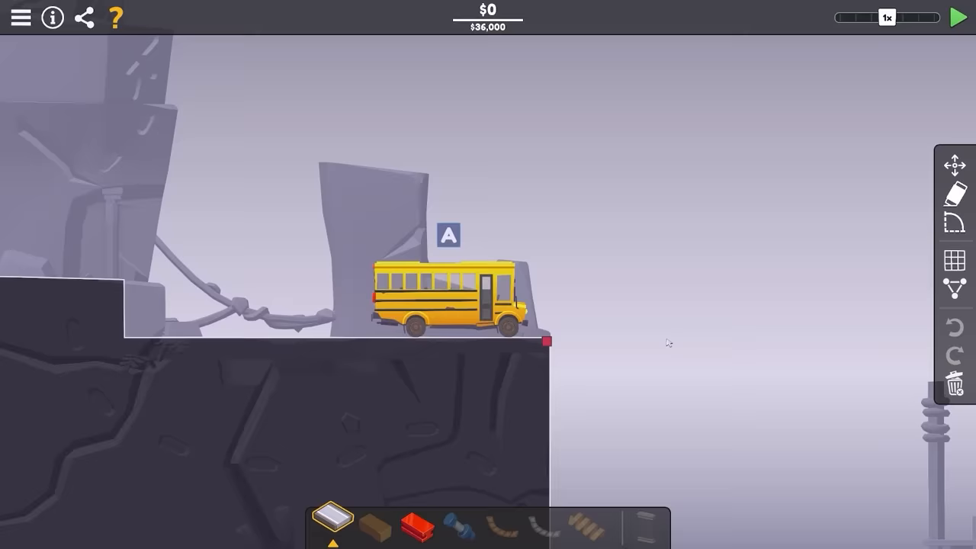
pyautogui.click(958, 18)
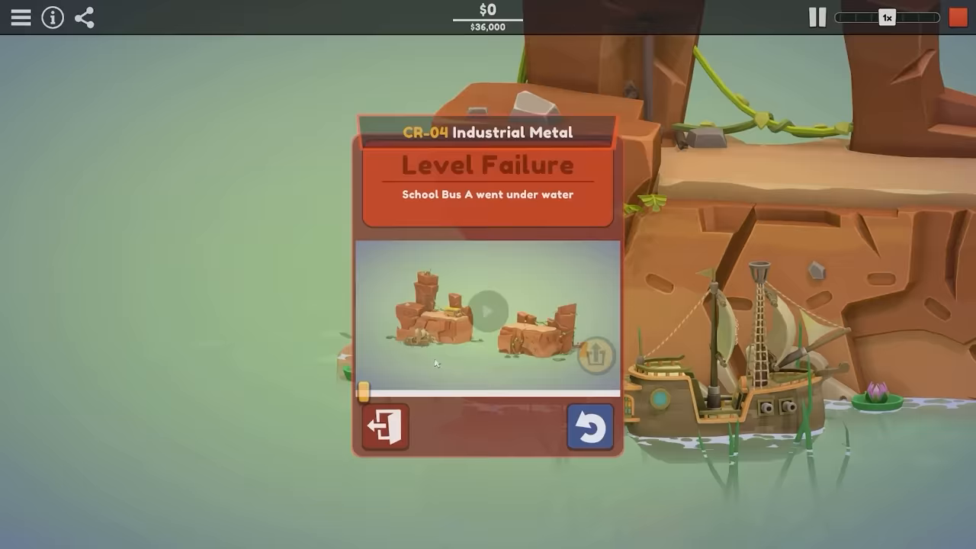
pyautogui.click(588, 427)
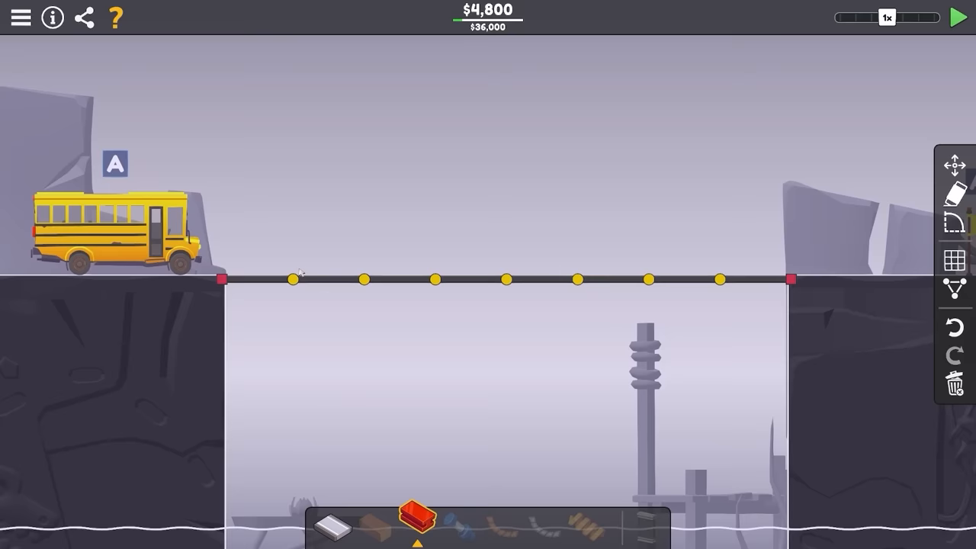
# Run the bus across the finished $22,172 bridge to complete Industrial Metal at 95.71% stress.
pyautogui.click(954, 18)
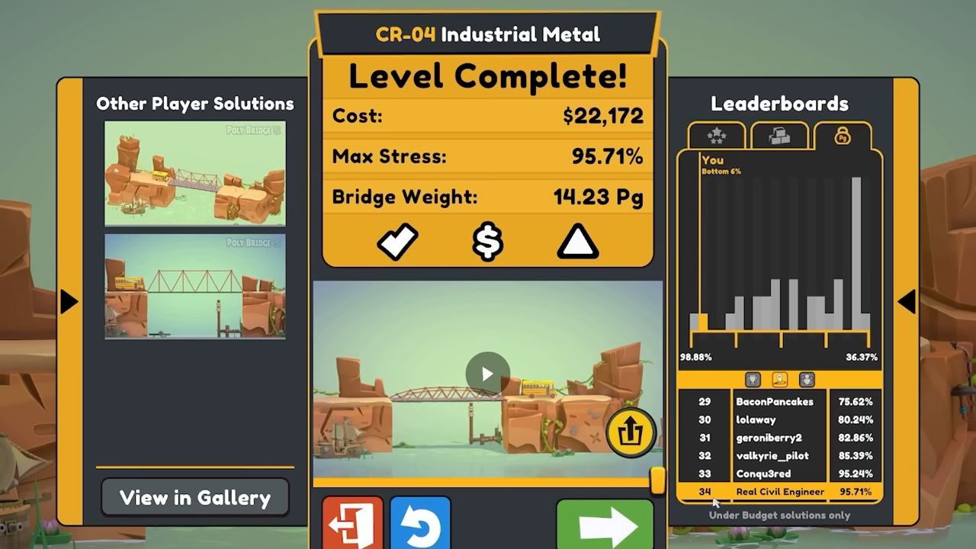
# Start the next level and lay road and wood for an $11,281 truss over the central rock pillar.
pyautogui.click(607, 523)
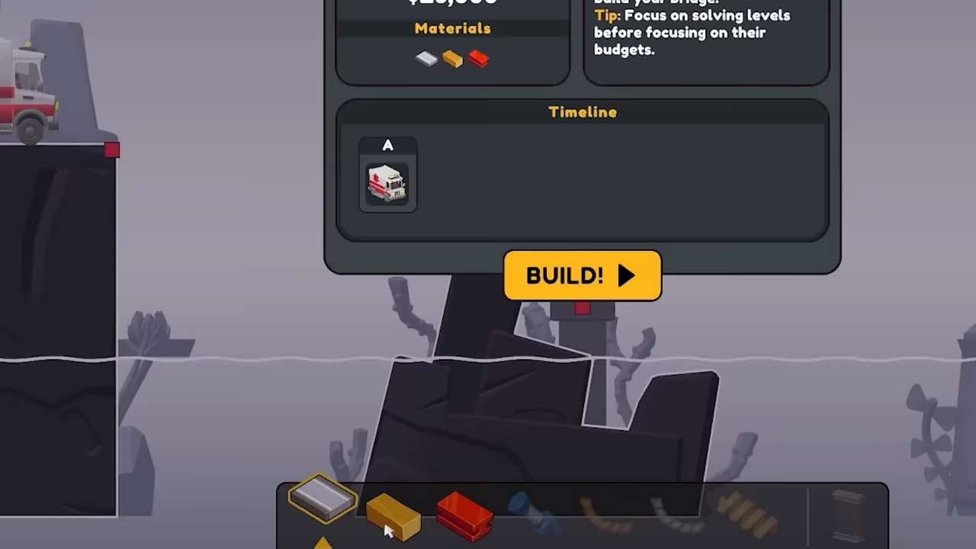
pyautogui.click(582, 274)
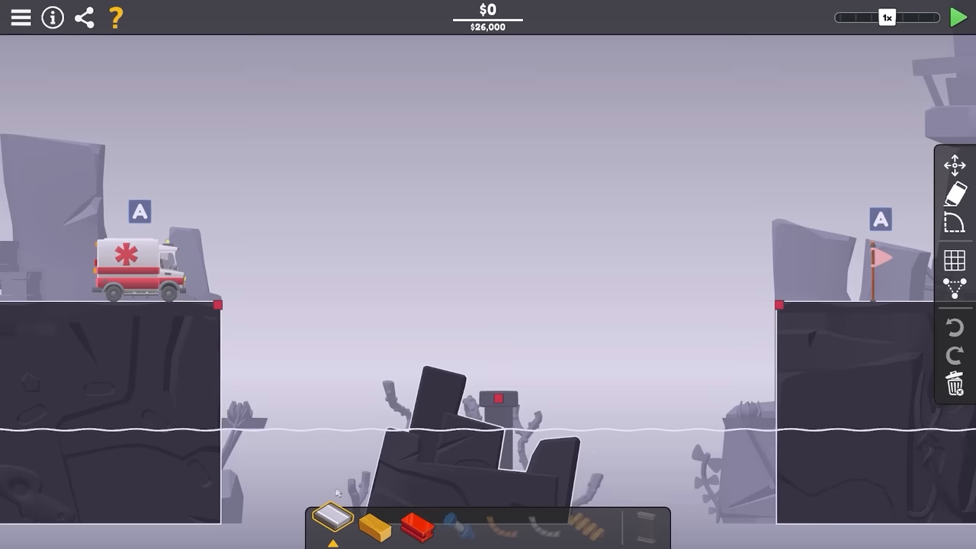
pyautogui.moveTo(217, 305); pyautogui.dragTo(778, 305)
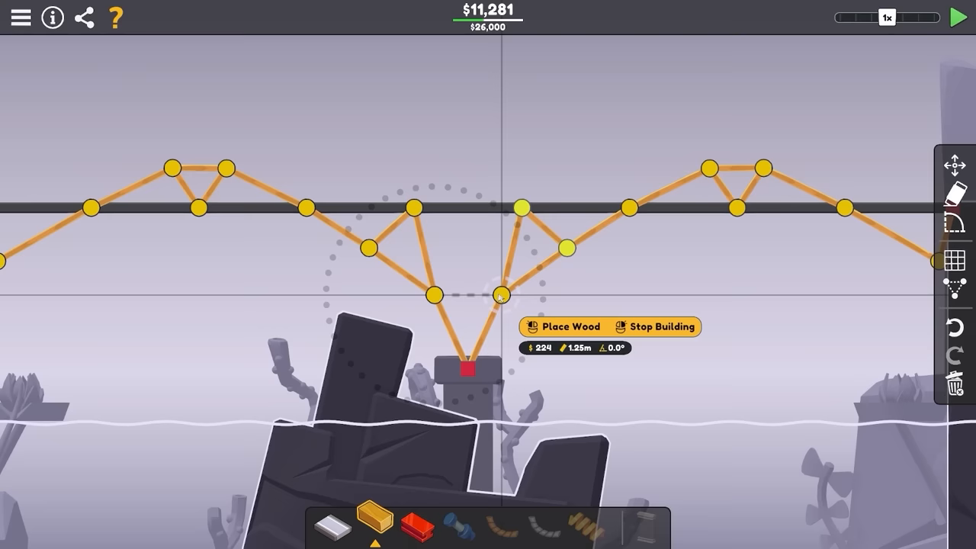
# Add two steel struts from the pillar anchor to the lower truss joints ($12,709) and start the test.
pyautogui.click(958, 18)
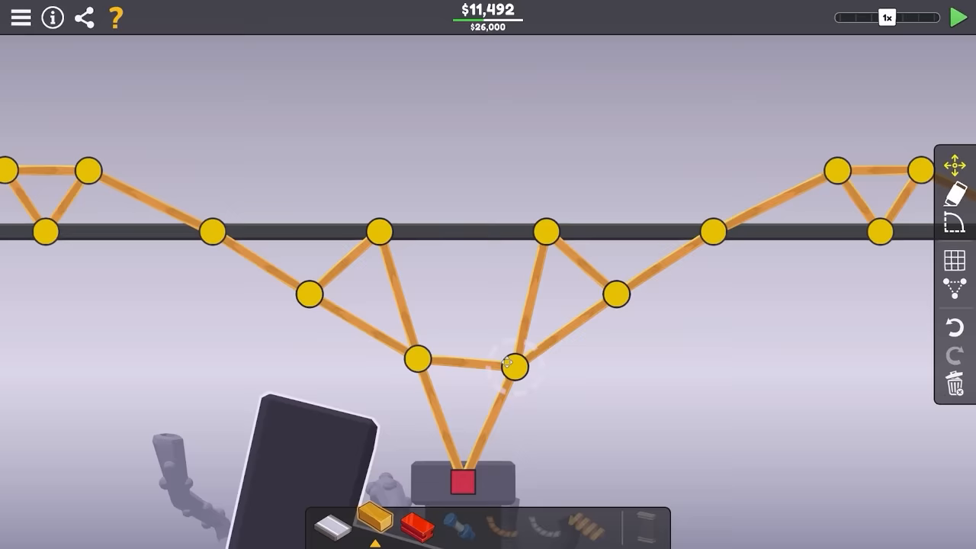
pyautogui.click(511, 366)
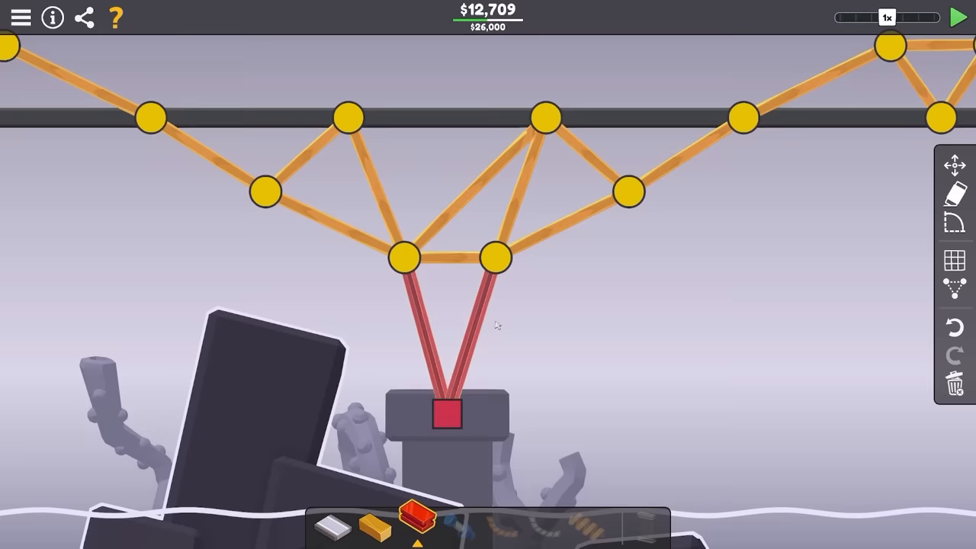
pyautogui.click(957, 18)
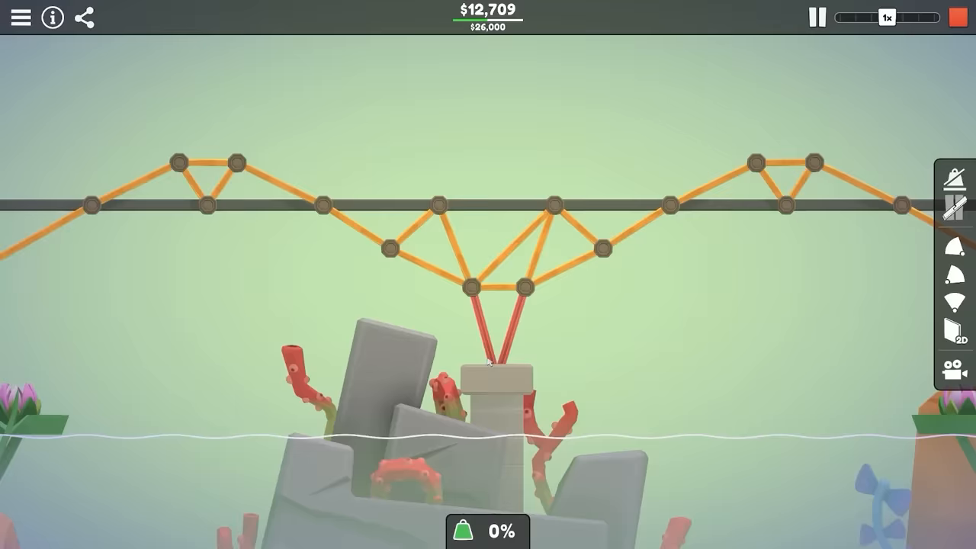
# Alternate between editing beams and retesting until the ambulance crosses and CR-05 completes at $12,499.
pyautogui.click(957, 19)
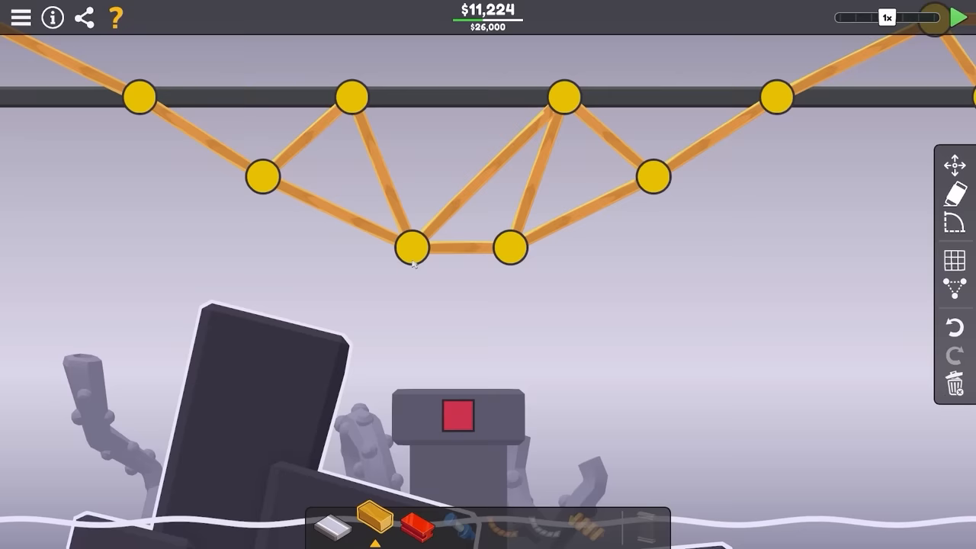
pyautogui.click(957, 17)
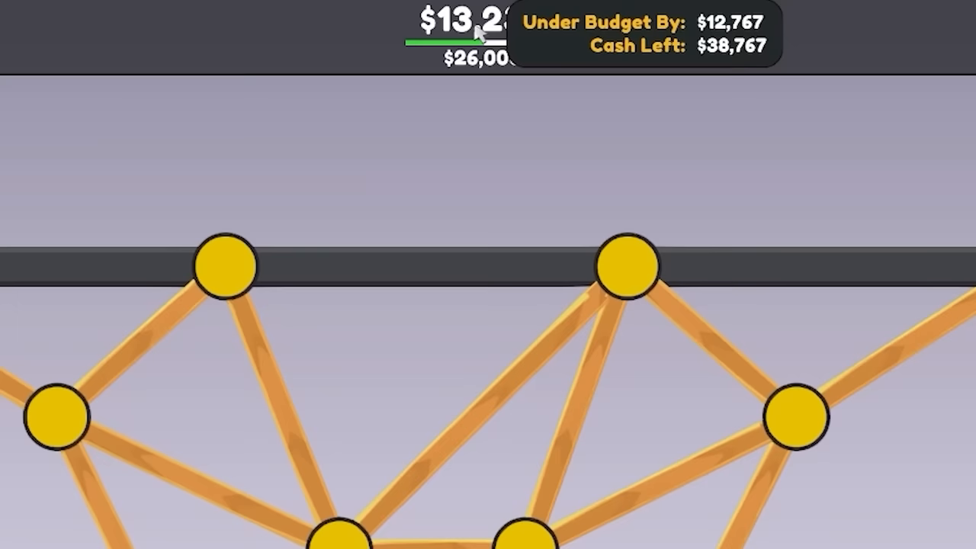
pyautogui.click(962, 19)
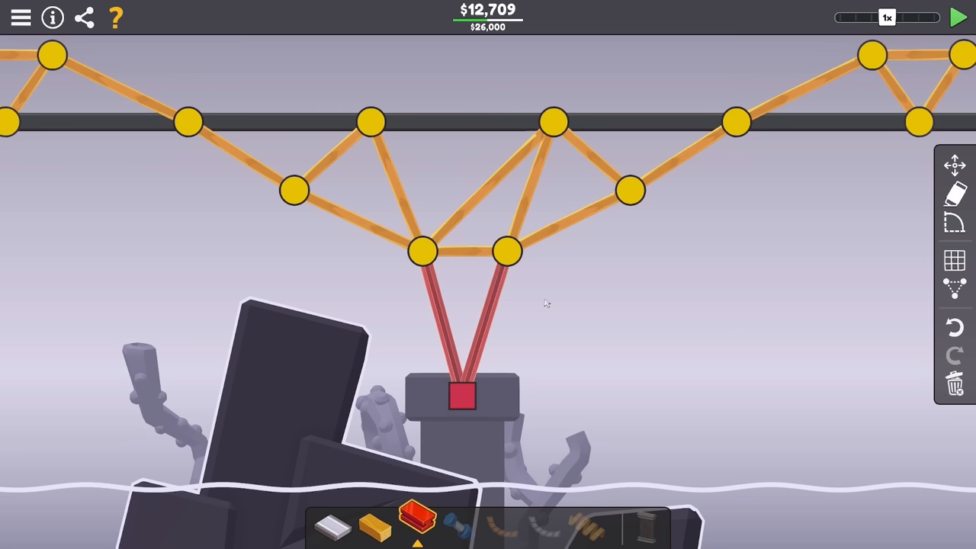
pyautogui.click(954, 18)
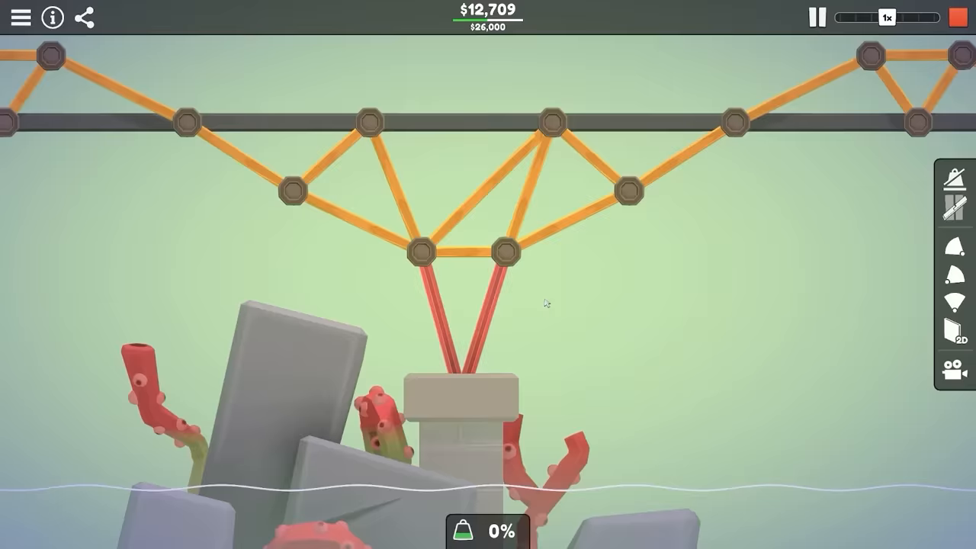
pyautogui.click(957, 18)
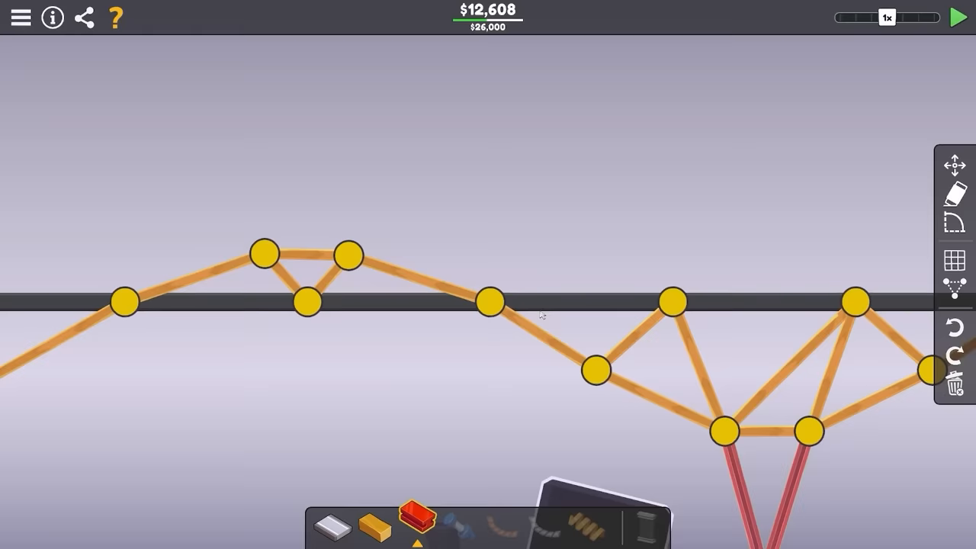
pyautogui.click(957, 19)
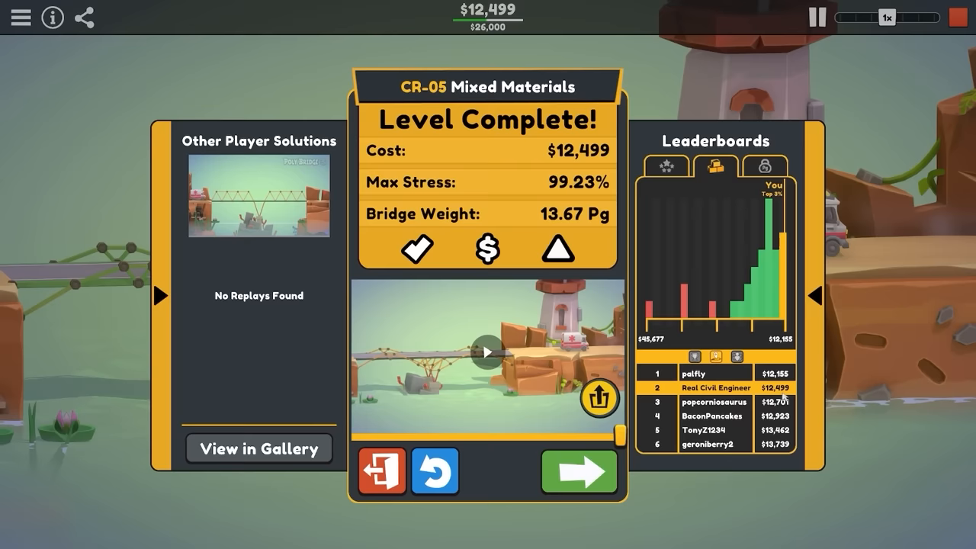
# Retry CR-05 from the results panel and reshape joints to cut the bridge cost to $12,106.
pyautogui.click(435, 469)
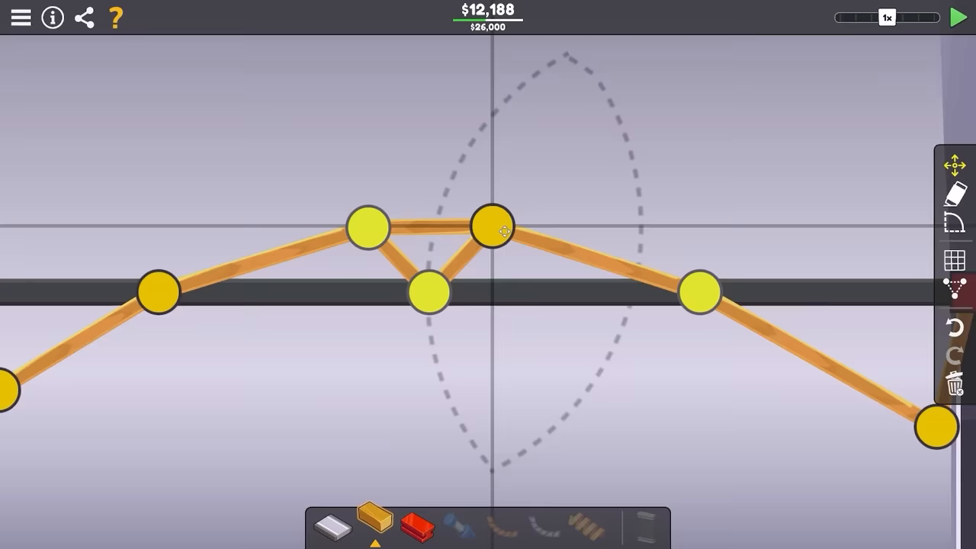
pyautogui.click(957, 18)
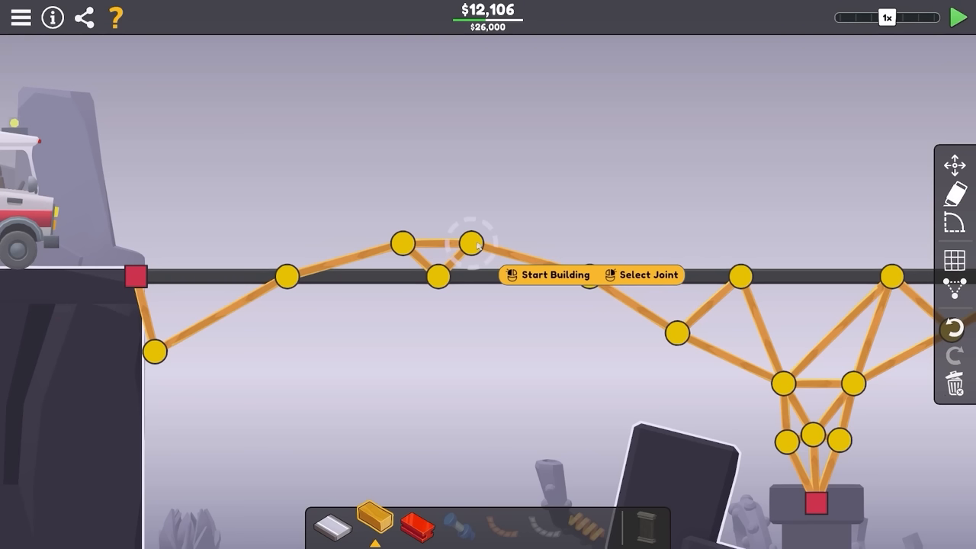
# Rework the joints above the pillar to reach $11,980, finish CR-05 and continue to CR-06 Two Bridges.
pyautogui.click(958, 18)
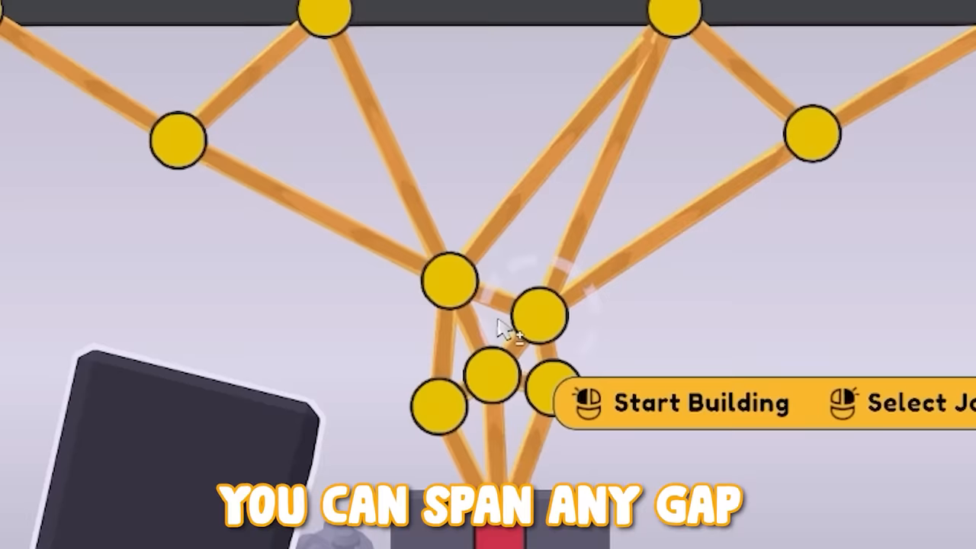
pyautogui.click(680, 403)
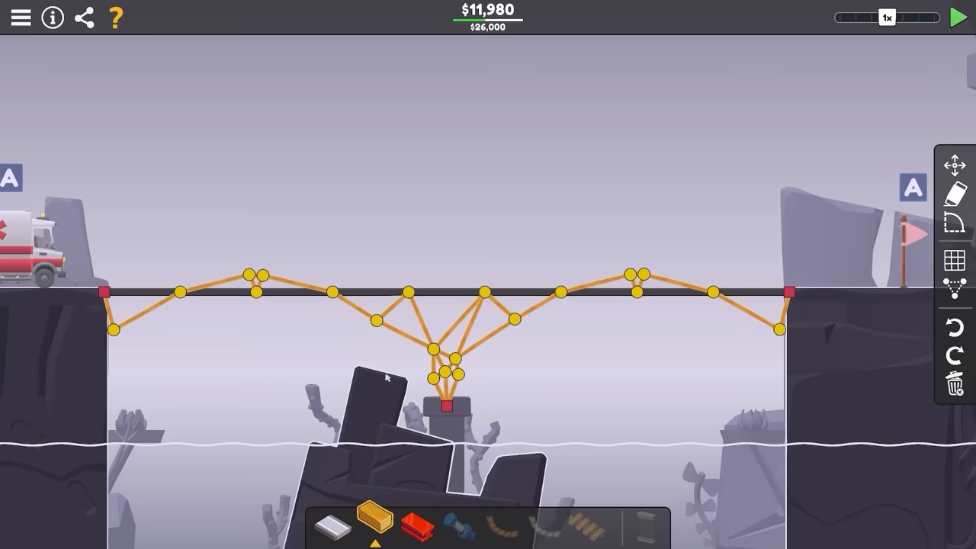
pyautogui.click(957, 18)
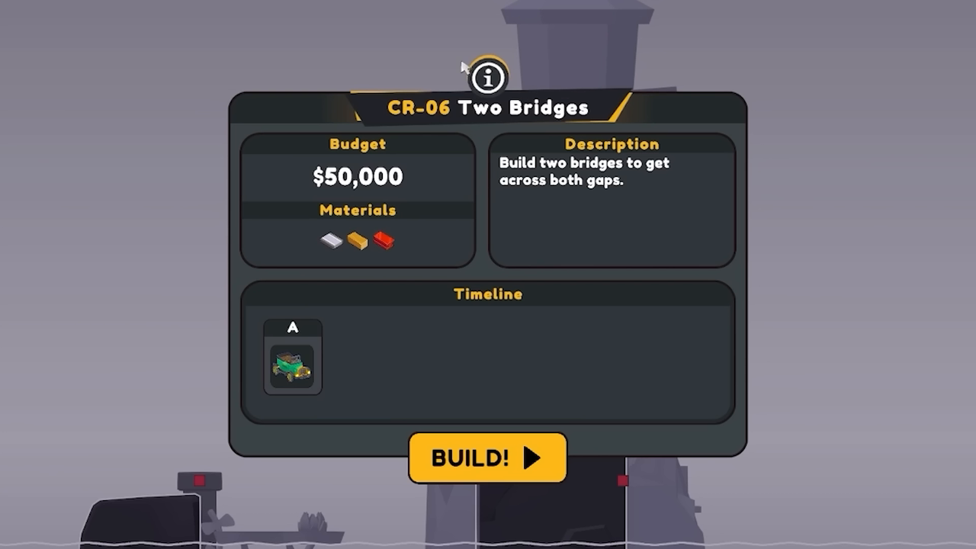
# Start CR-06, lay the road deck and draw wooden struts from the small rock pier up to the right cliff.
pyautogui.click(487, 457)
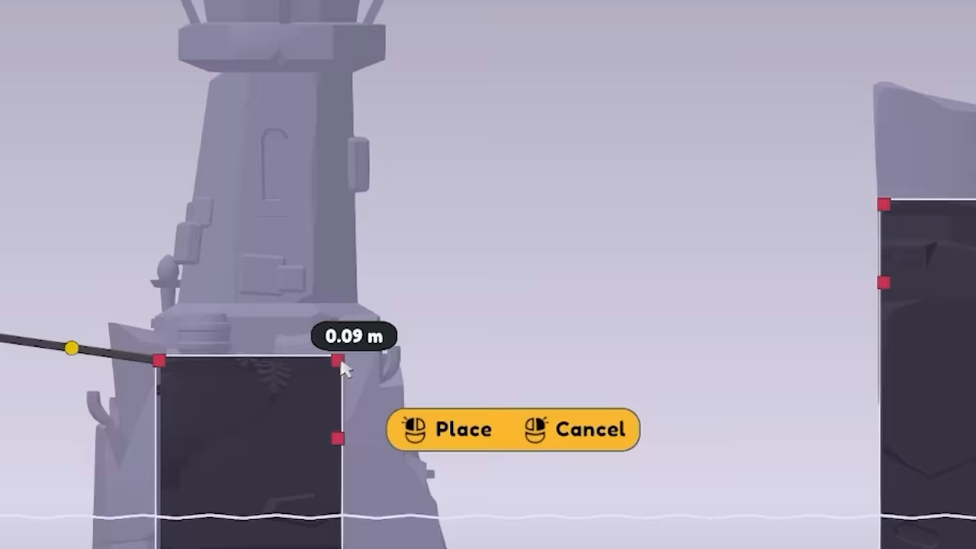
pyautogui.click(445, 430)
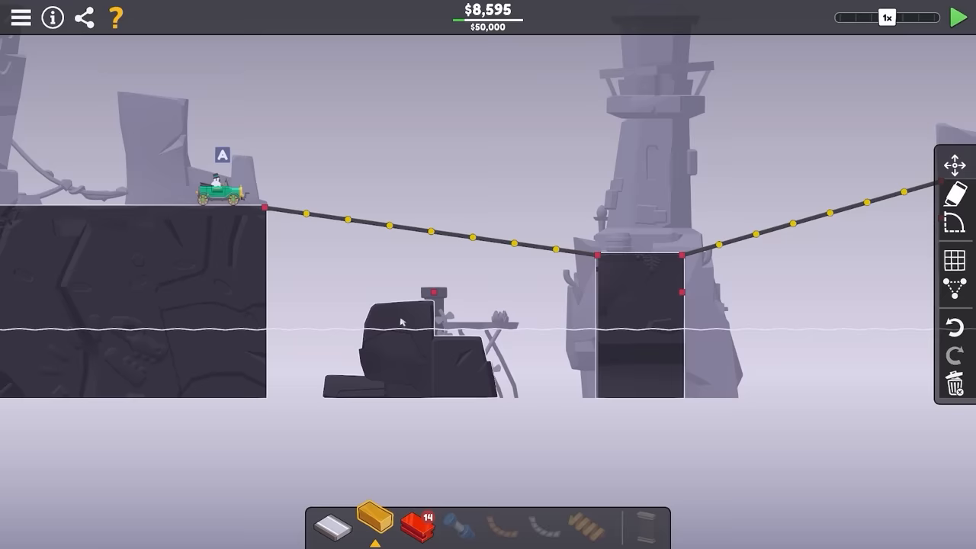
pyautogui.click(958, 18)
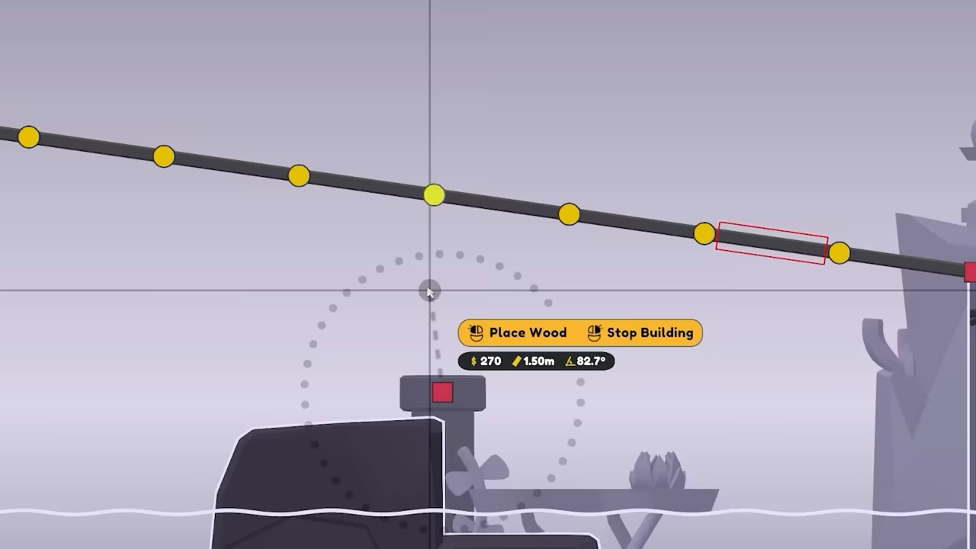
pyautogui.moveTo(399, 284)
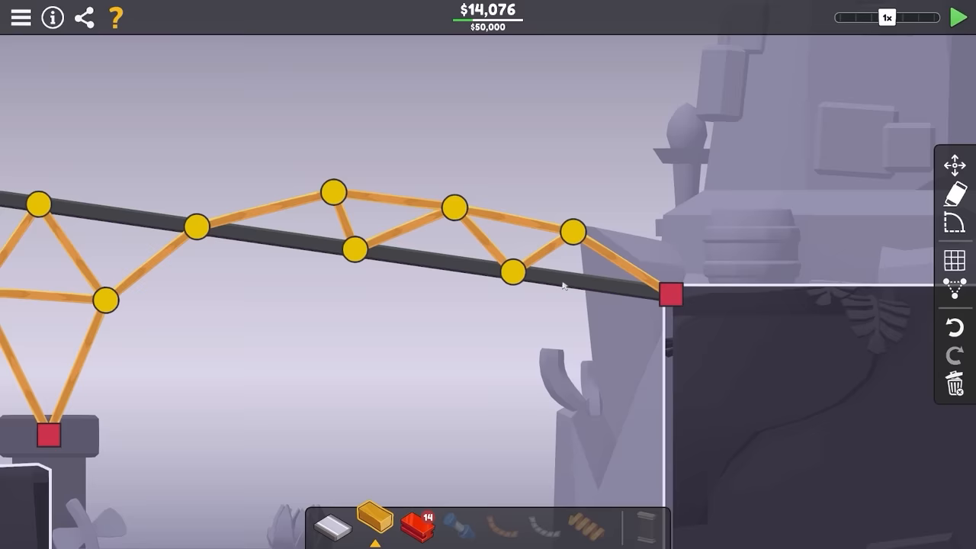
pyautogui.click(957, 18)
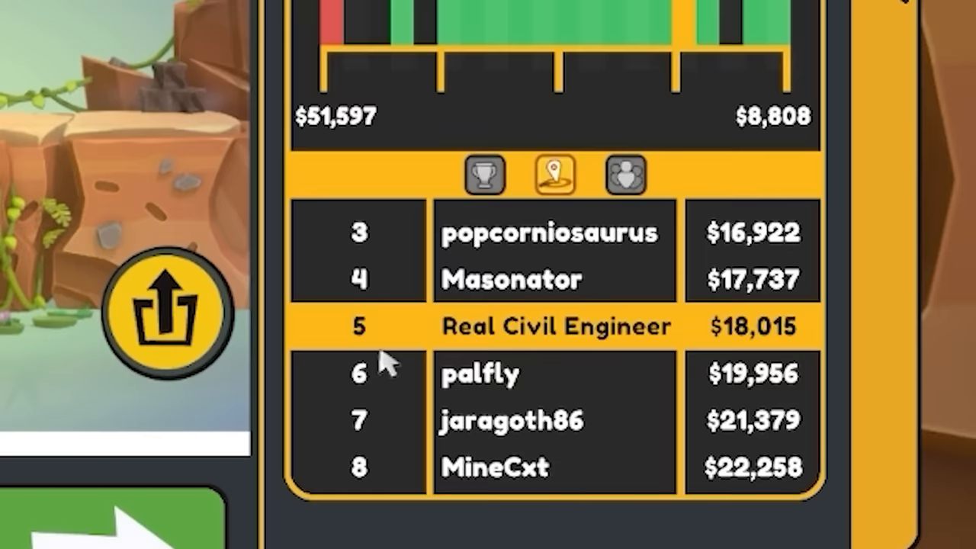
pyautogui.moveTo(622, 305)
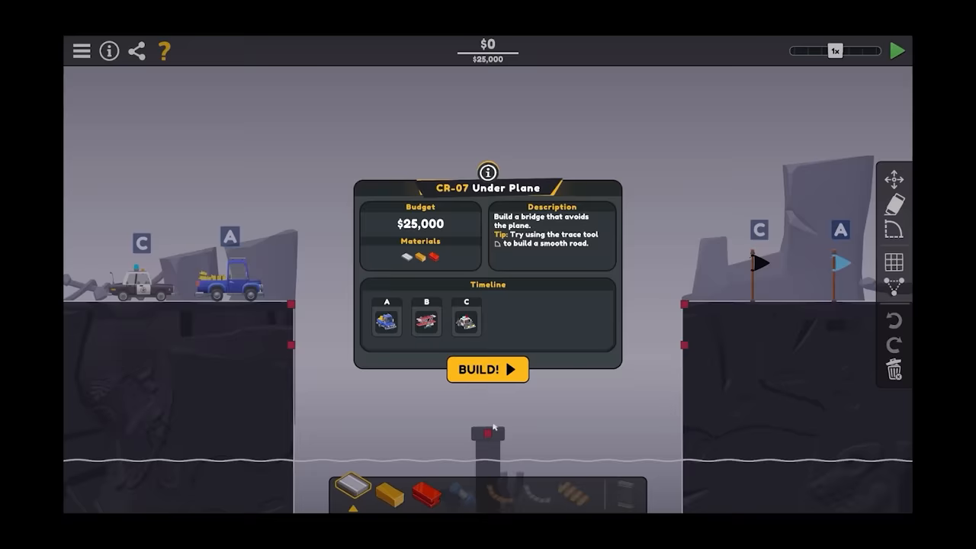
# Dismiss the CR-07 Under Plane briefing to begin building on its empty gap.
pyautogui.click(488, 369)
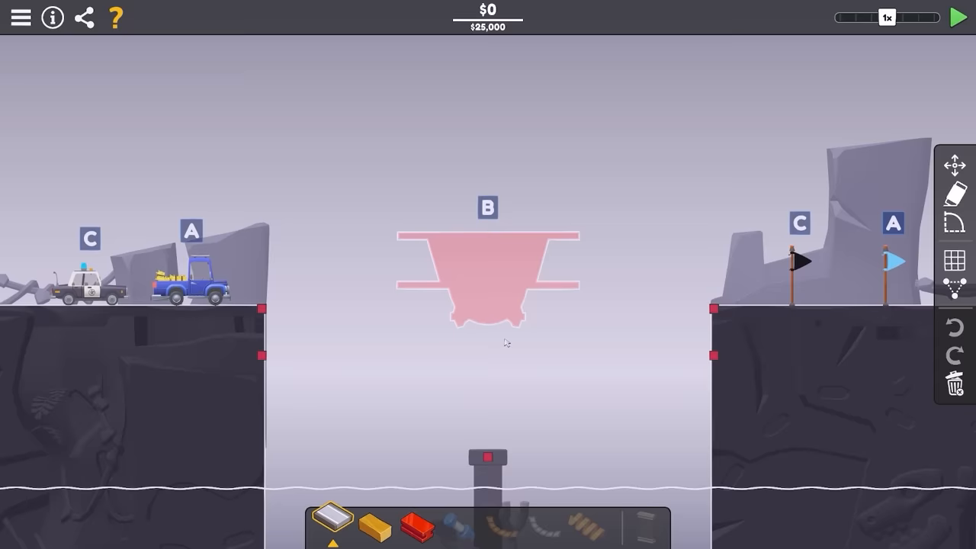
# Lay a sagging road from the left cliff toward the central pier beneath the plane's path.
pyautogui.click(957, 18)
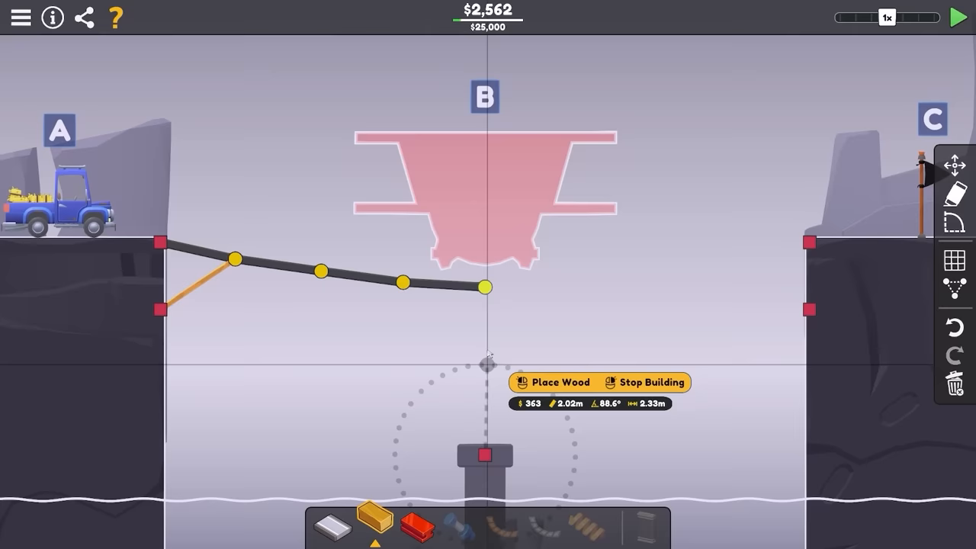
pyautogui.click(958, 17)
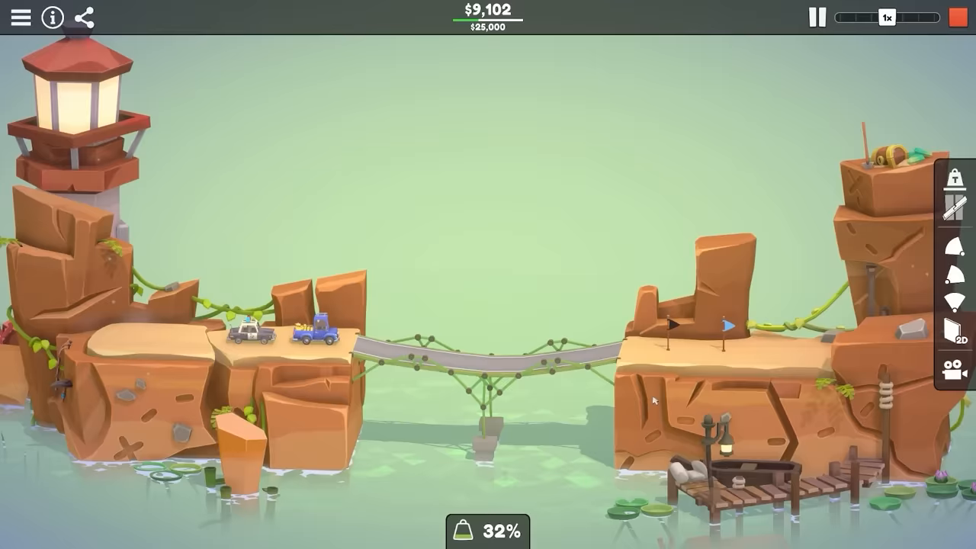
# Run the truck test, pausing mid-run to inspect the stressed truss before resuming.
pyautogui.click(817, 18)
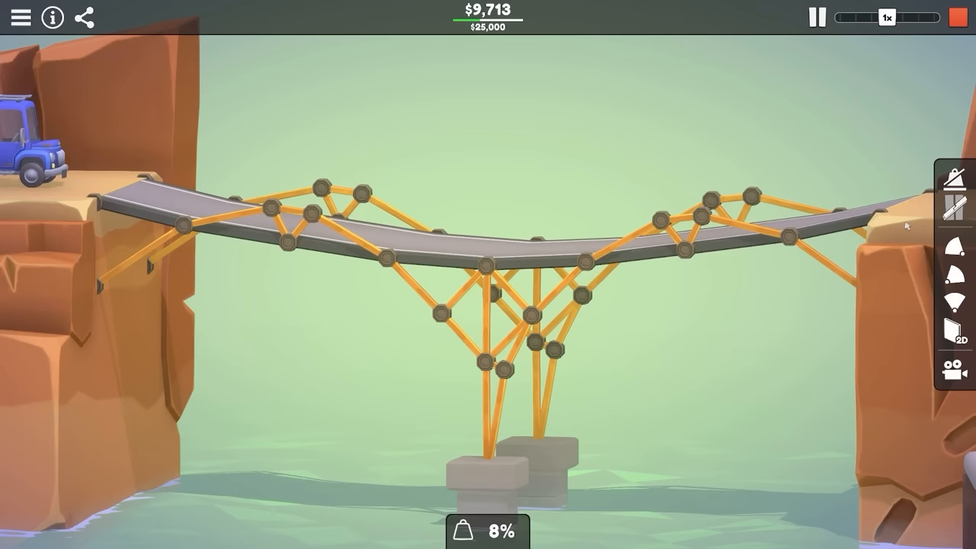
pyautogui.click(817, 17)
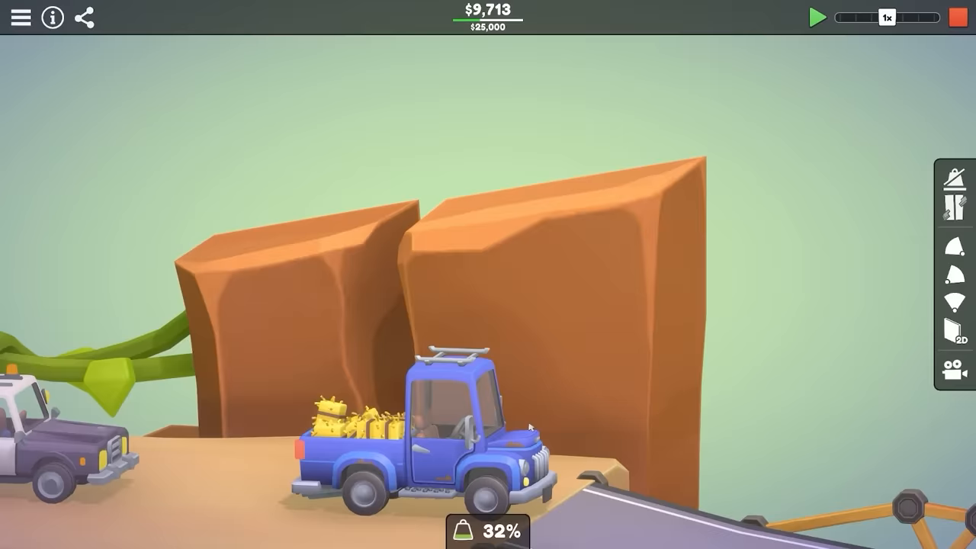
pyautogui.click(817, 17)
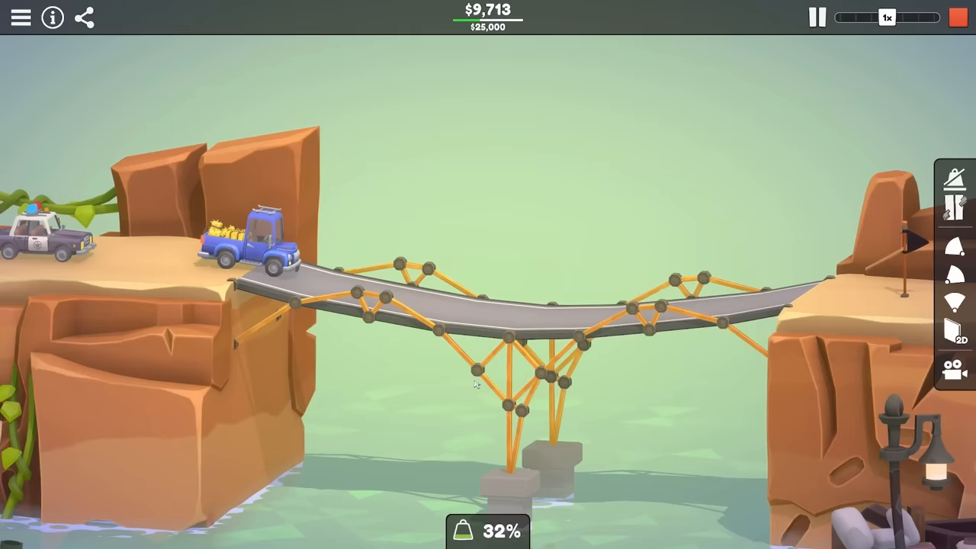
pyautogui.click(817, 18)
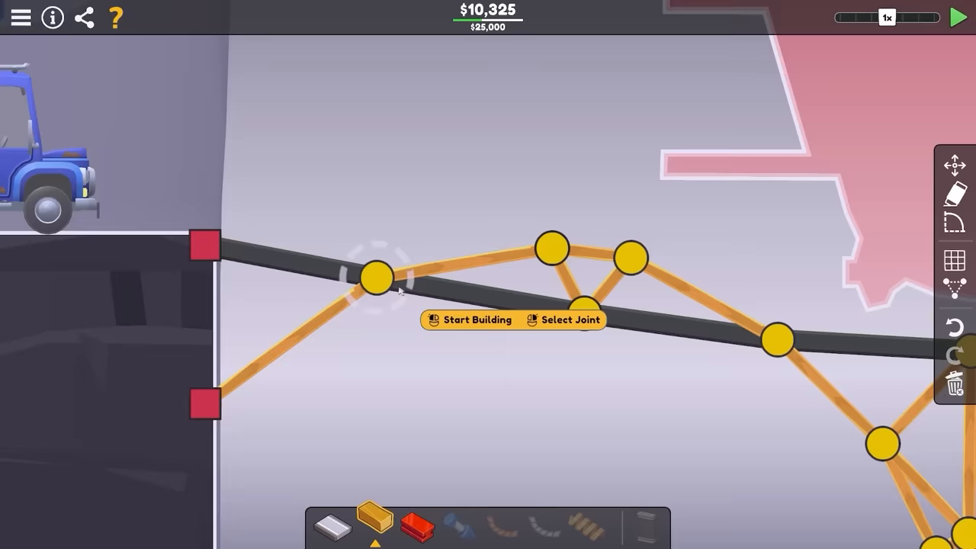
# Add a wooden member near the left anchor, retest with the plane overhead, then return to editing.
pyautogui.click(959, 18)
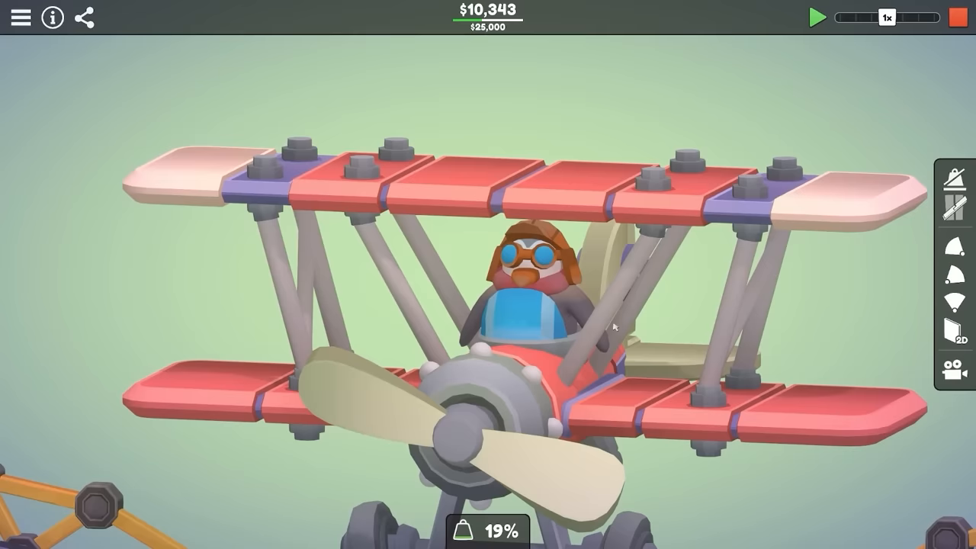
pyautogui.click(817, 19)
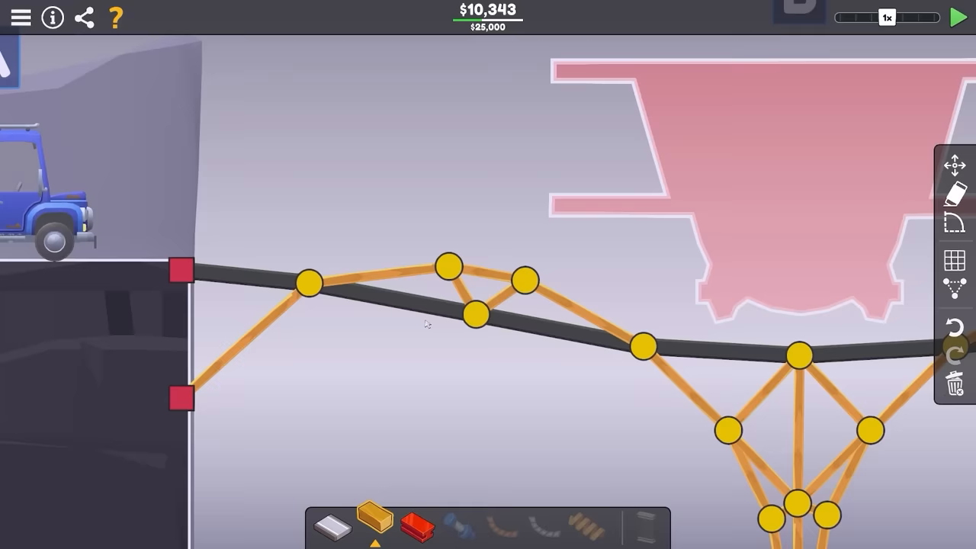
# Reposition the right-span joints and replace the first-breaking wood member, trimming CR-07 to $9,700.
pyautogui.click(958, 18)
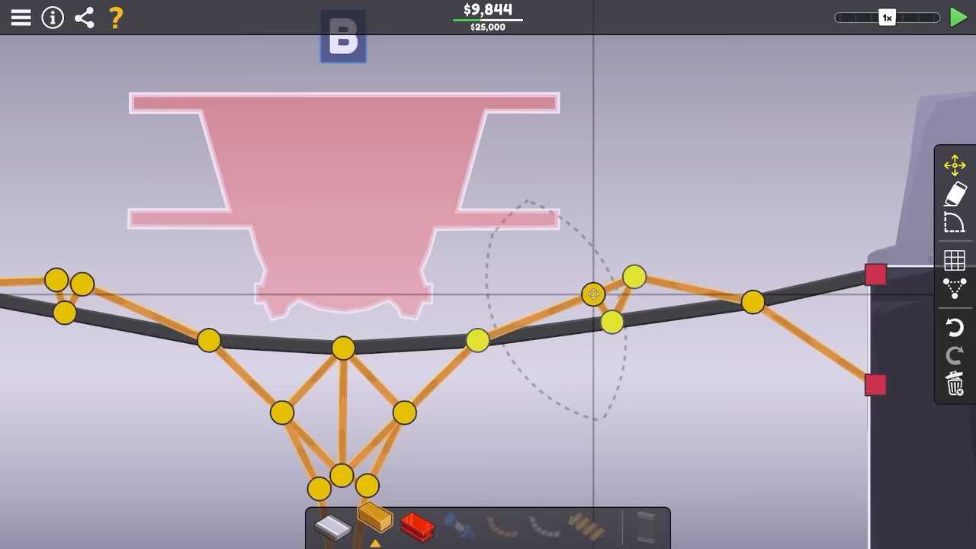
pyautogui.click(959, 18)
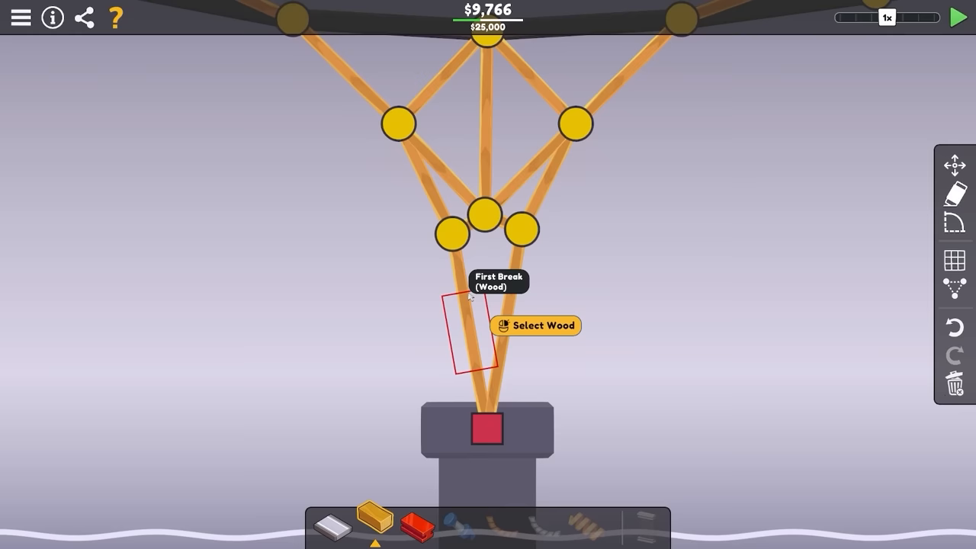
pyautogui.click(959, 18)
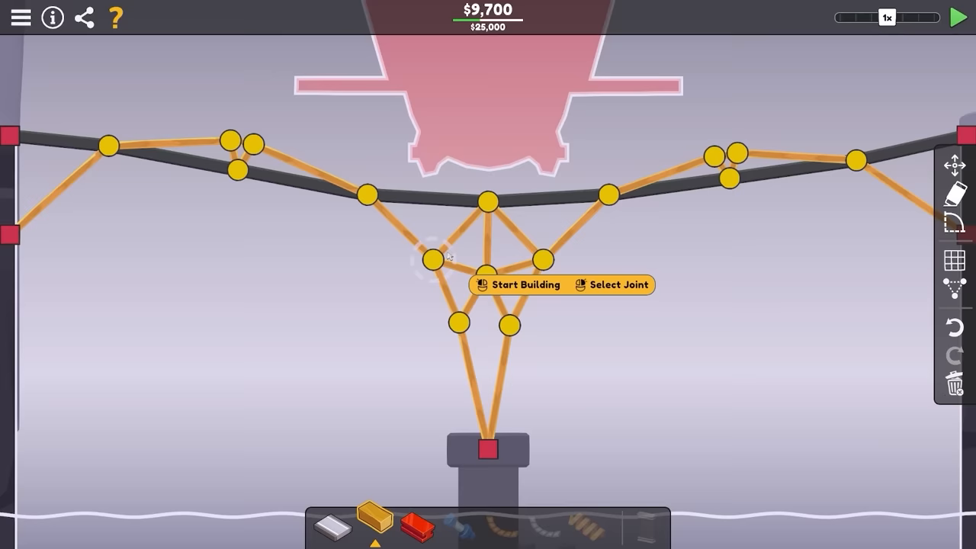
pyautogui.click(957, 18)
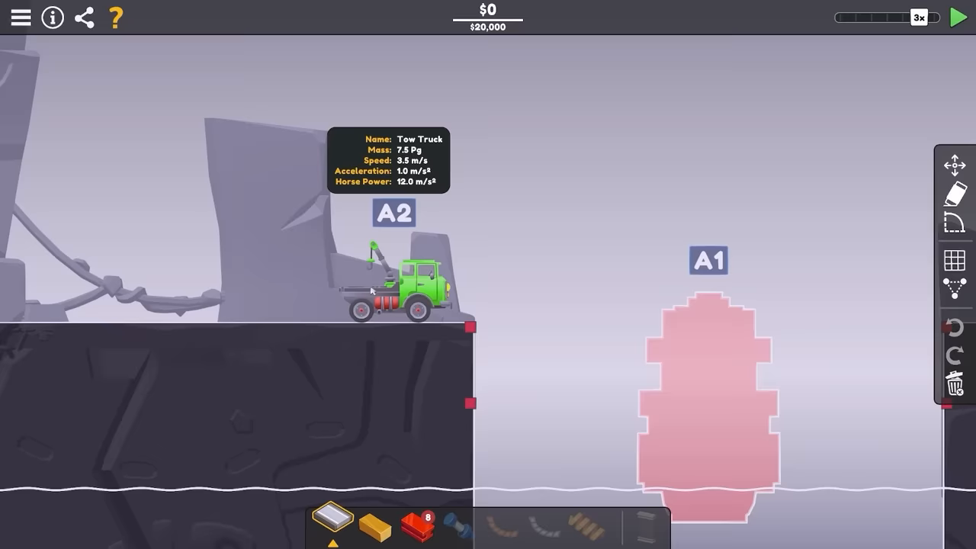
# Lay road from the left cliff onto the ship's zone A1 and add wooden members to the arch truss above.
pyautogui.click(957, 18)
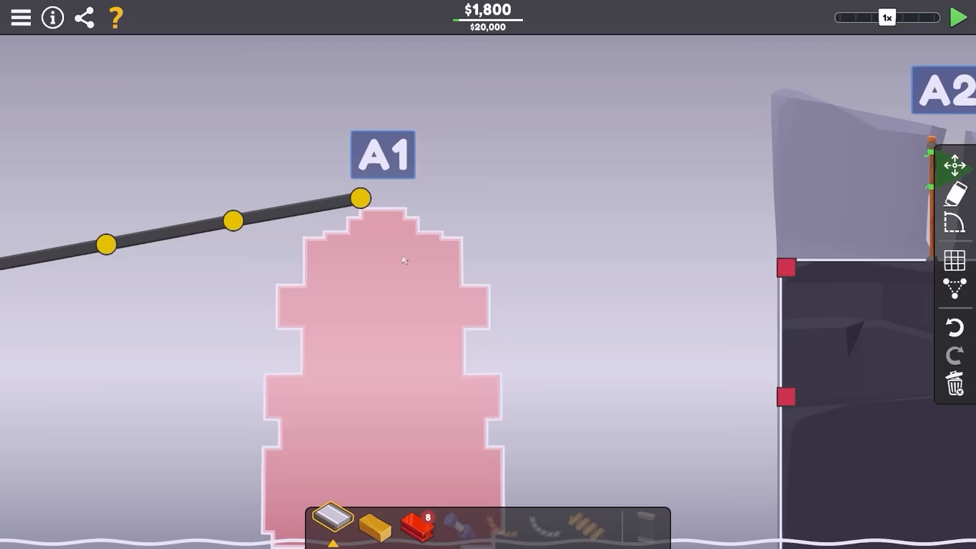
pyautogui.click(360, 199)
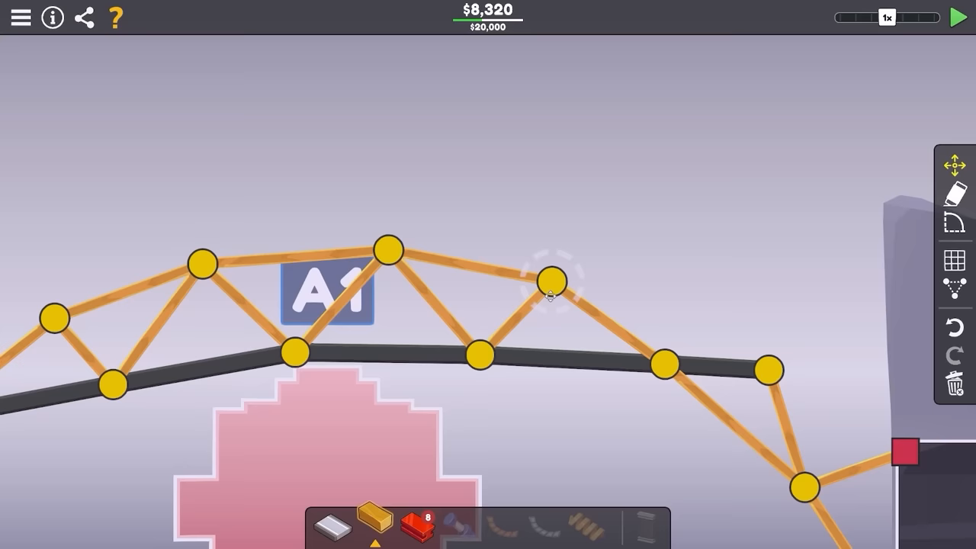
pyautogui.click(958, 19)
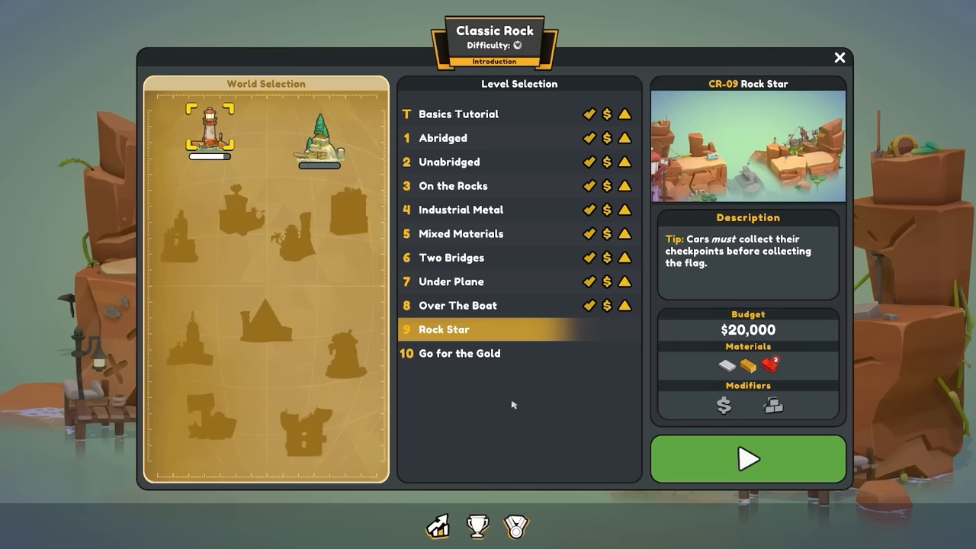
# Select the Miner Mountains world on the world map, leaving it highlighted.
pyautogui.click(317, 137)
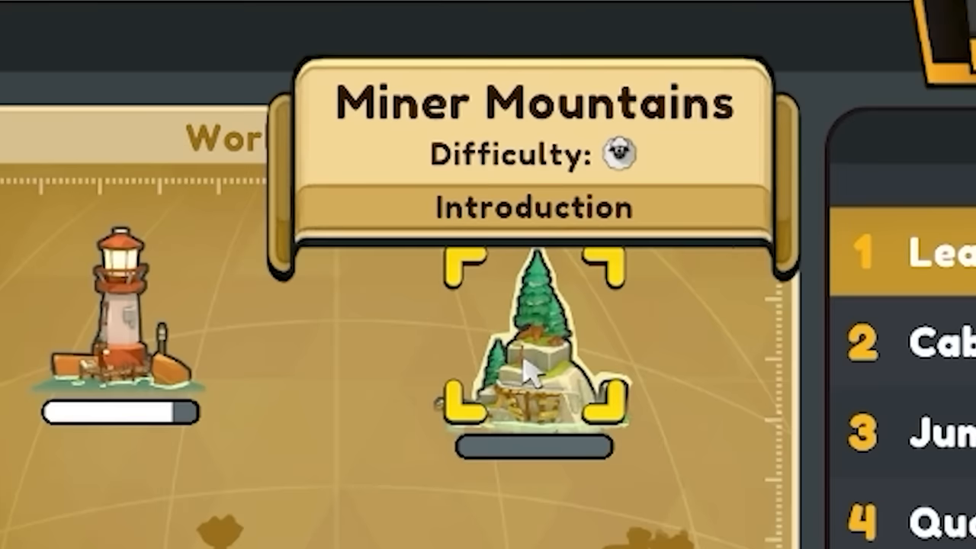